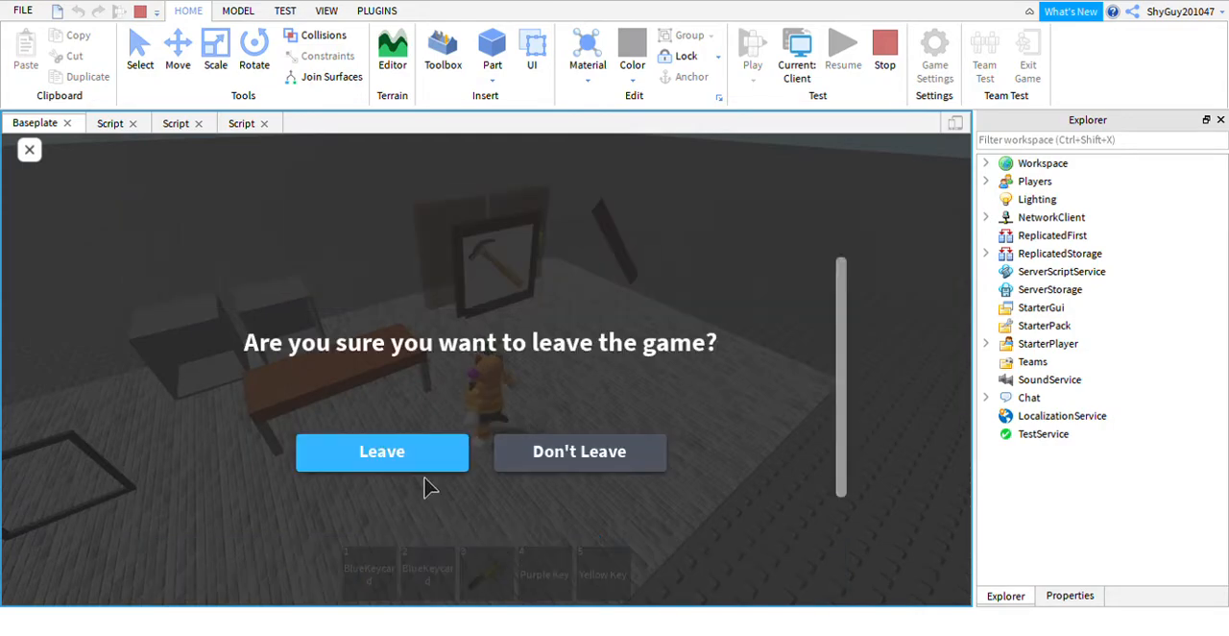
Step: Leave the play test and ungroup the PIGGY ASSETS model into separate pieces
{"action": "left_click", "coordinate": [380, 451]}
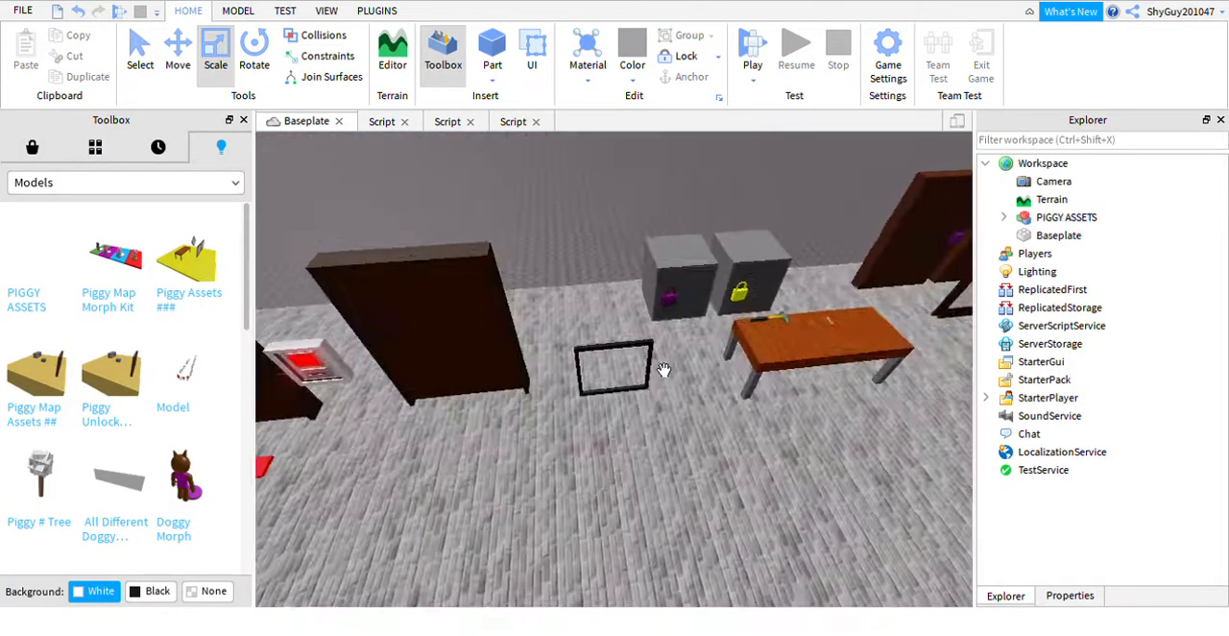
{"action": "left_click", "coordinate": [1066, 217]}
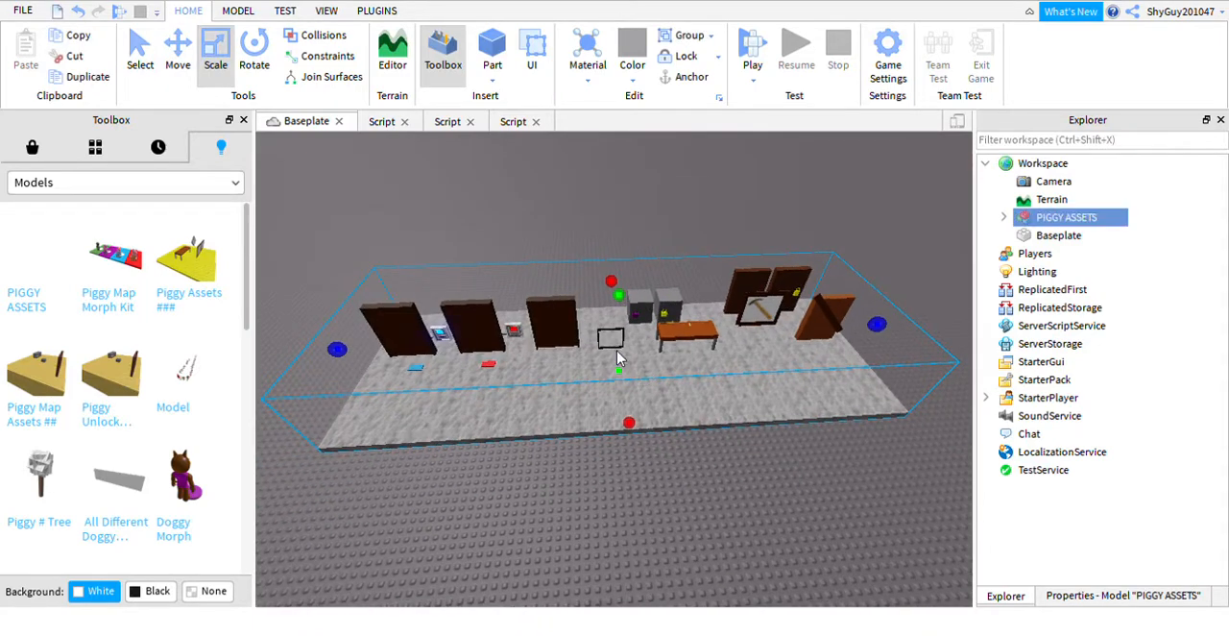
{"action": "left_click", "coordinate": [1002, 215]}
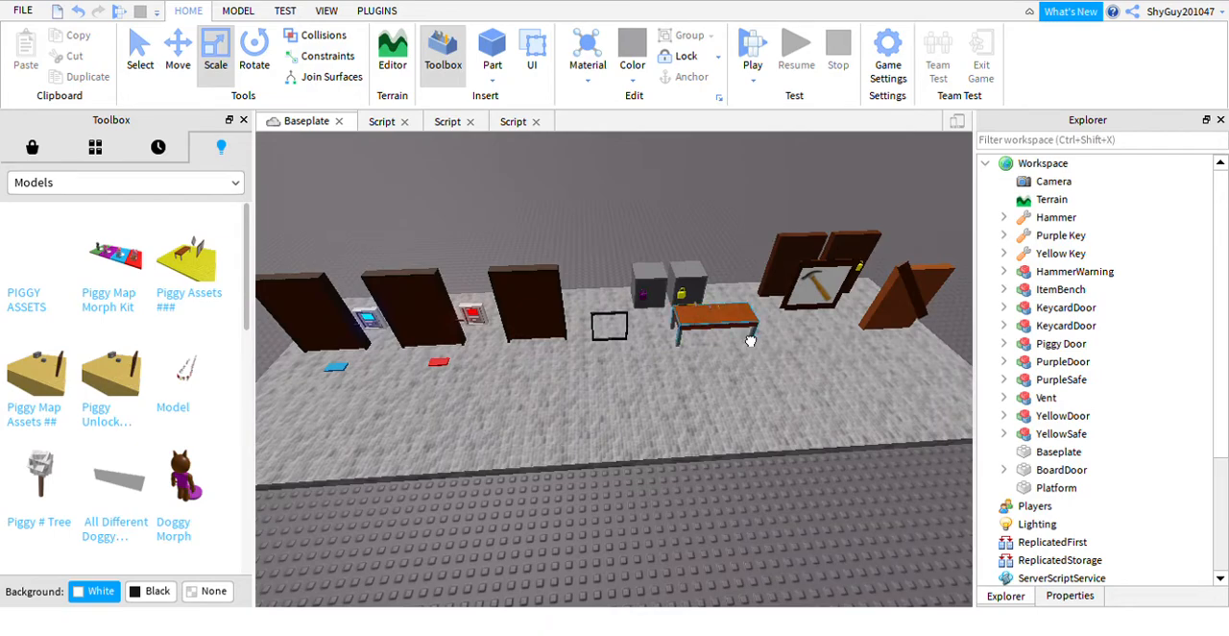
Step: Expand the Hammer and key items in Explorer to see their parts
{"action": "left_click", "coordinate": [1060, 288]}
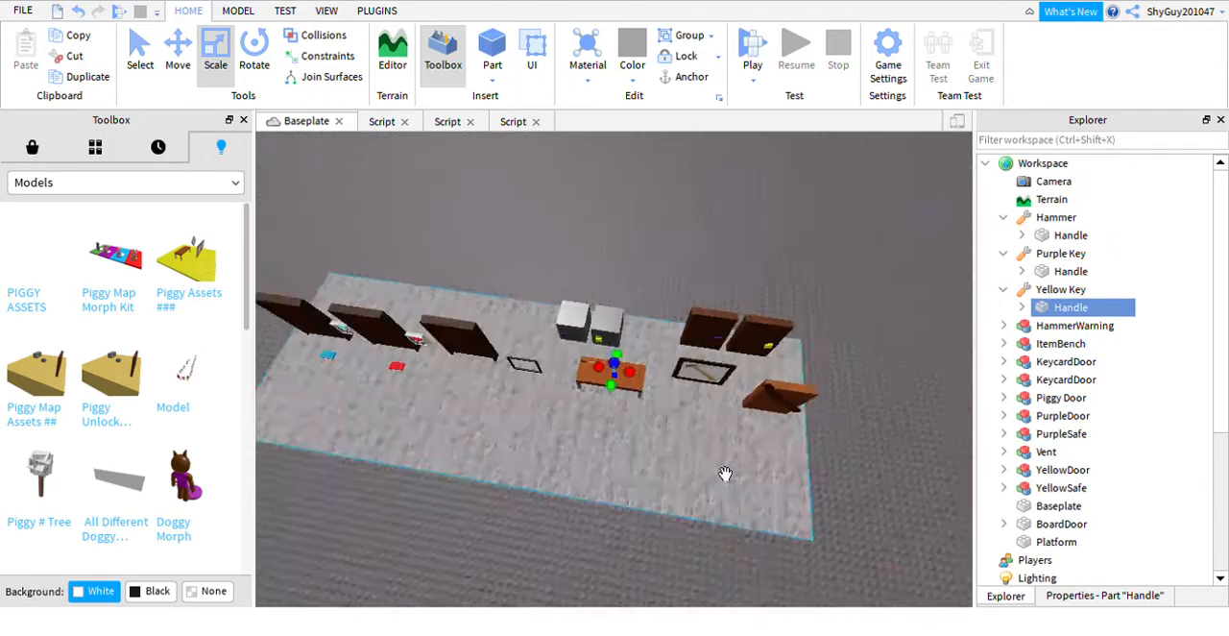
{"action": "left_click", "coordinate": [1056, 541]}
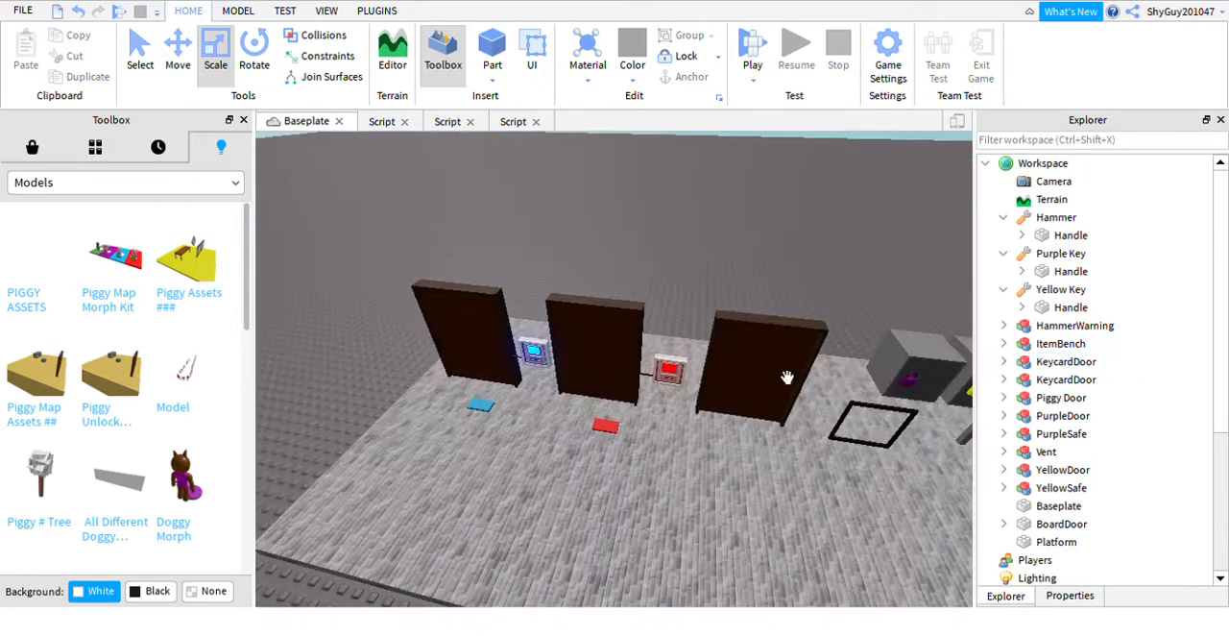
{"action": "left_click", "coordinate": [1056, 542]}
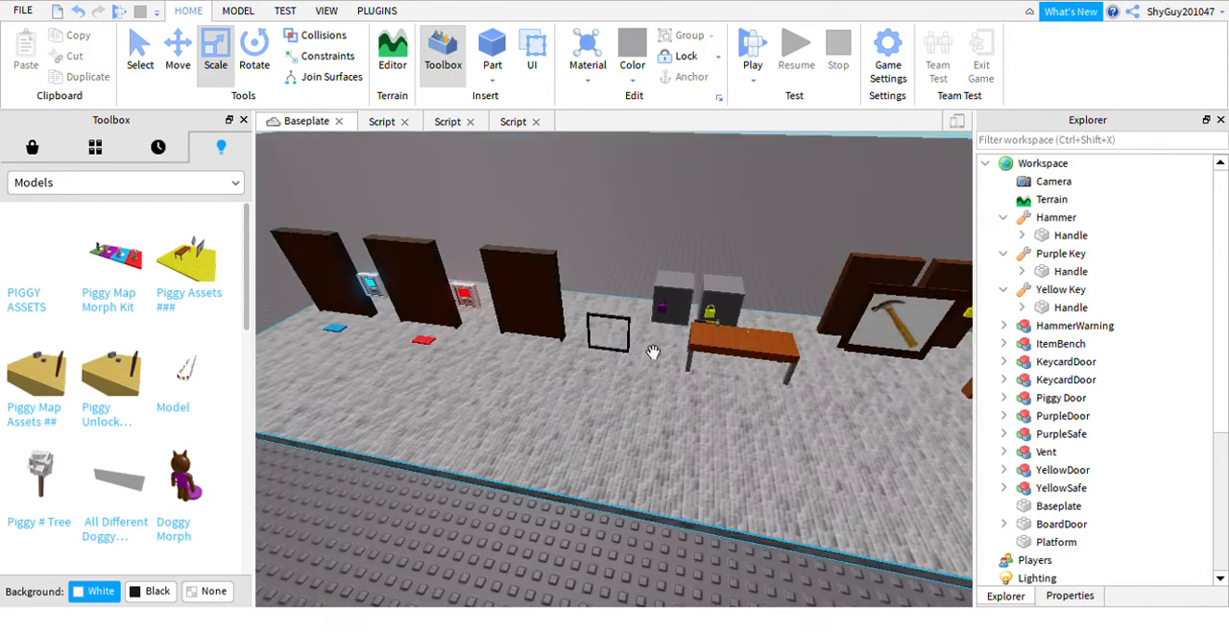
{"action": "left_click", "coordinate": [1045, 451]}
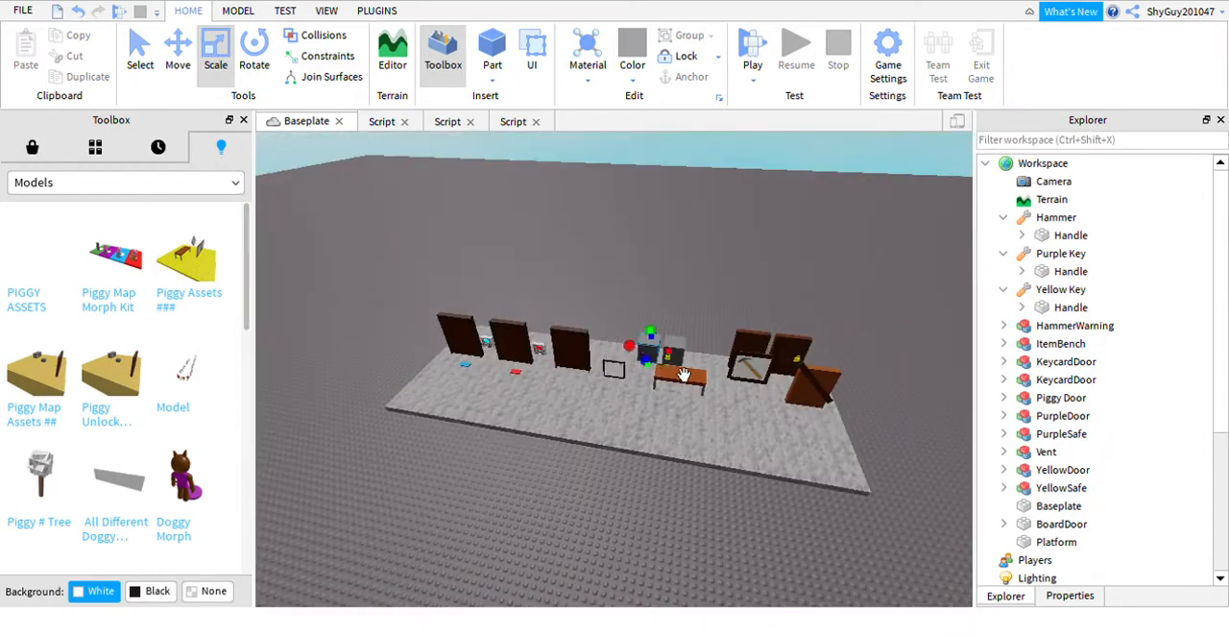
{"action": "left_click", "coordinate": [1060, 488]}
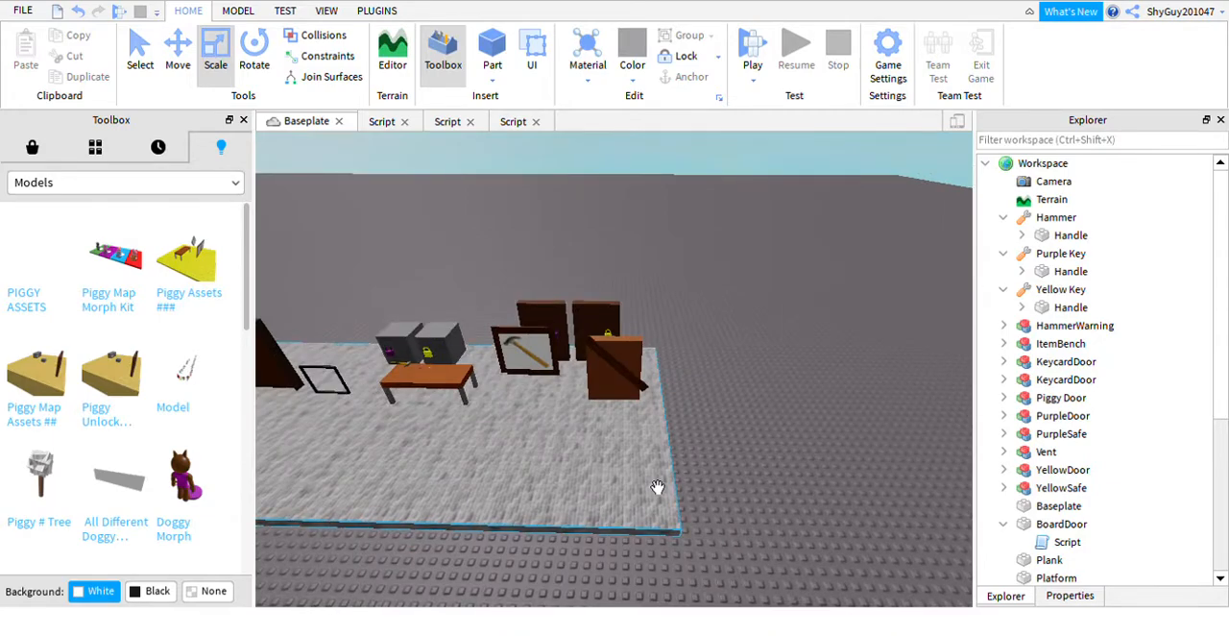
Step: Drag the Plank out of BoardDoor into the workspace and select the Platform
{"action": "left_click_drag", "start_coordinate": [657, 488], "coordinate": [641, 484]}
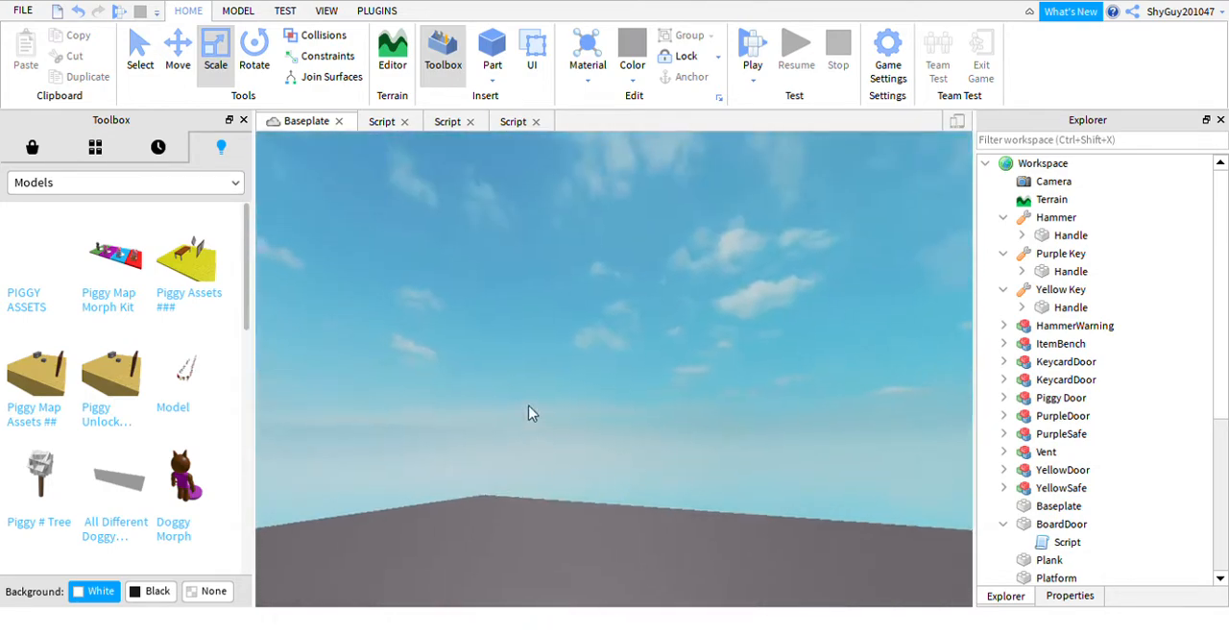
{"action": "left_click", "coordinate": [1056, 558]}
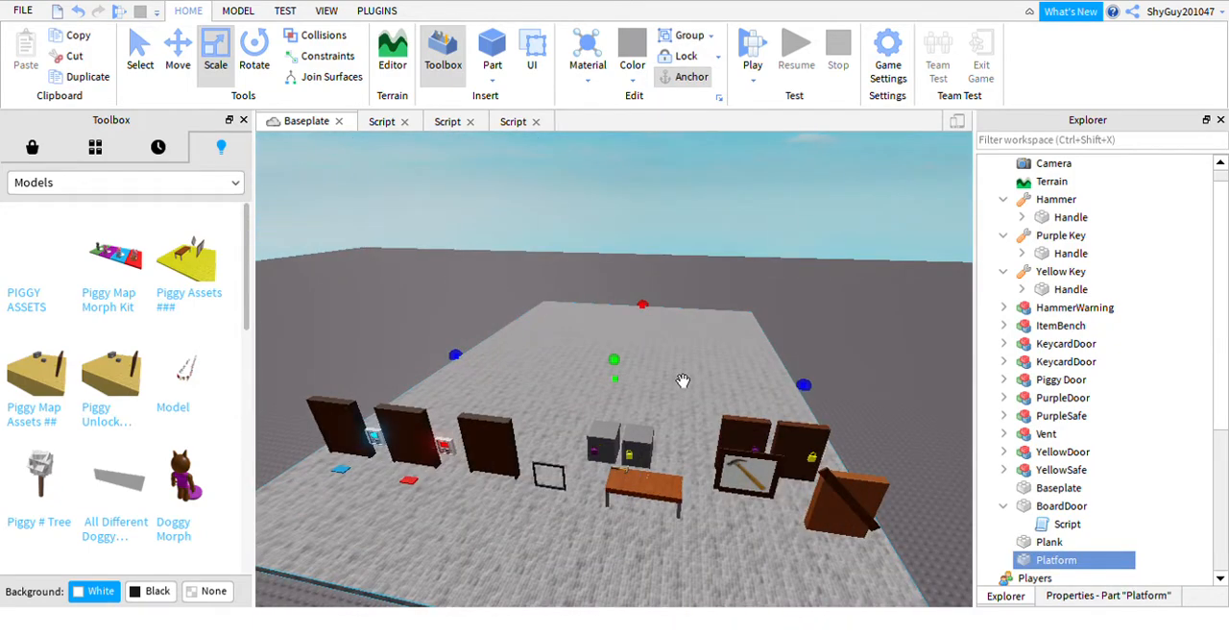
Step: Set the Platform's BrickColor to CGA brown and insert a new part for a wall
{"action": "left_click", "coordinate": [1106, 595]}
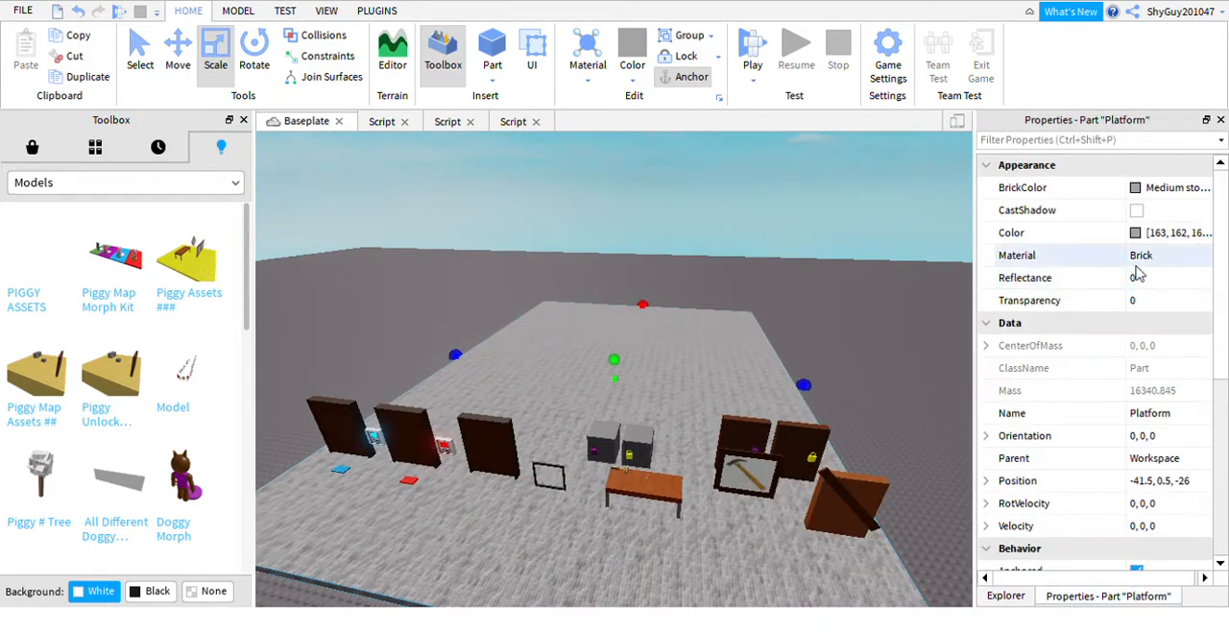
{"action": "left_click", "coordinate": [1169, 188]}
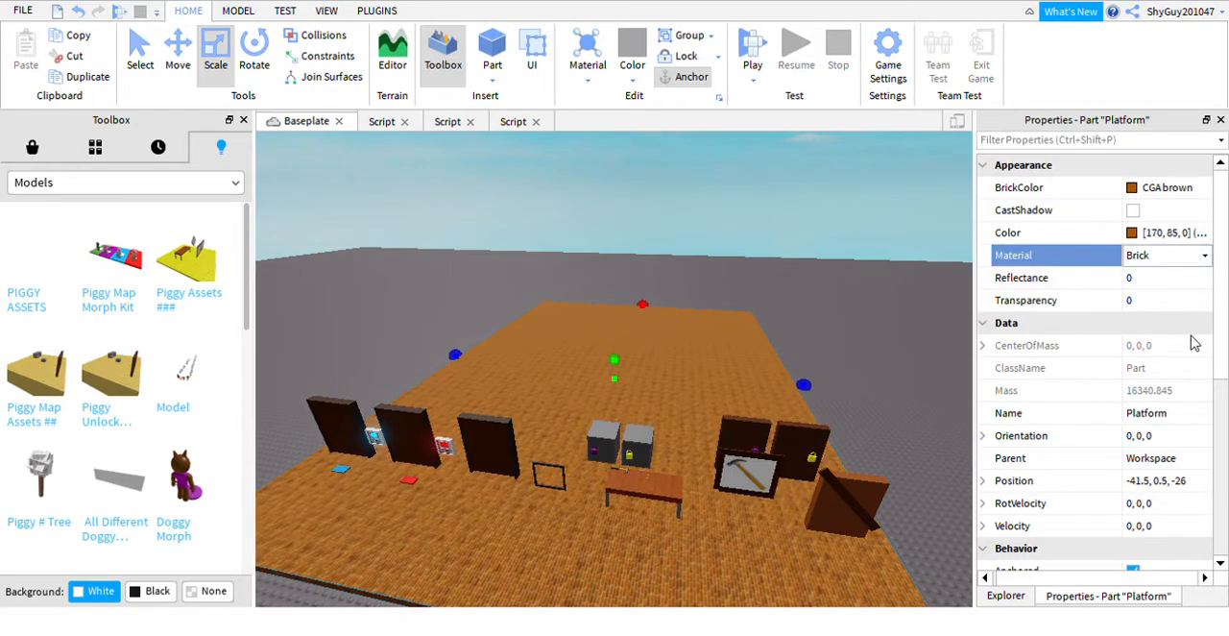
{"action": "left_click", "coordinate": [1006, 595]}
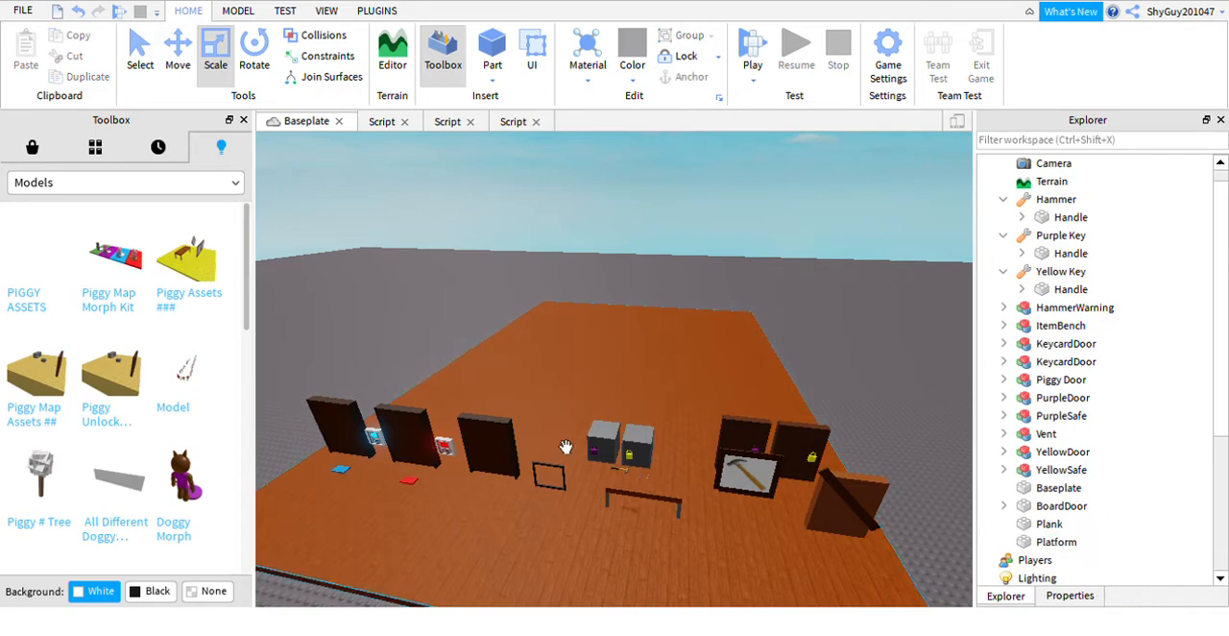
{"action": "left_click", "coordinate": [612, 364]}
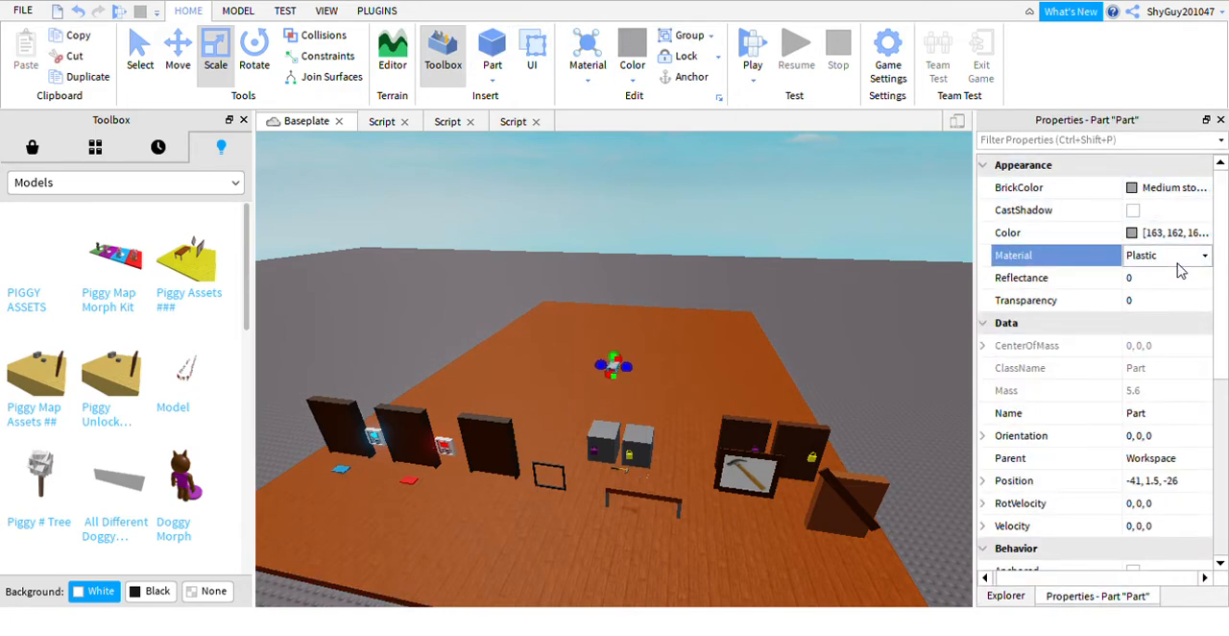
Step: Give the new wall part WoodPlanks material and position it as the room's outer wall
{"action": "left_click", "coordinate": [1162, 254]}
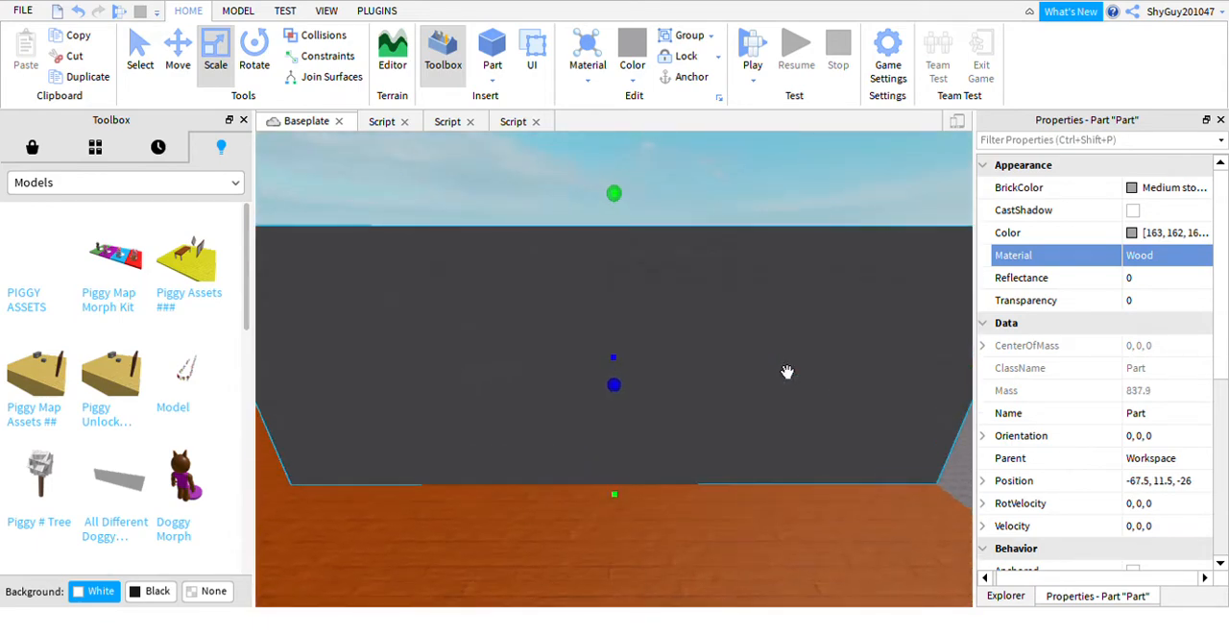
{"action": "left_click", "coordinate": [1167, 253]}
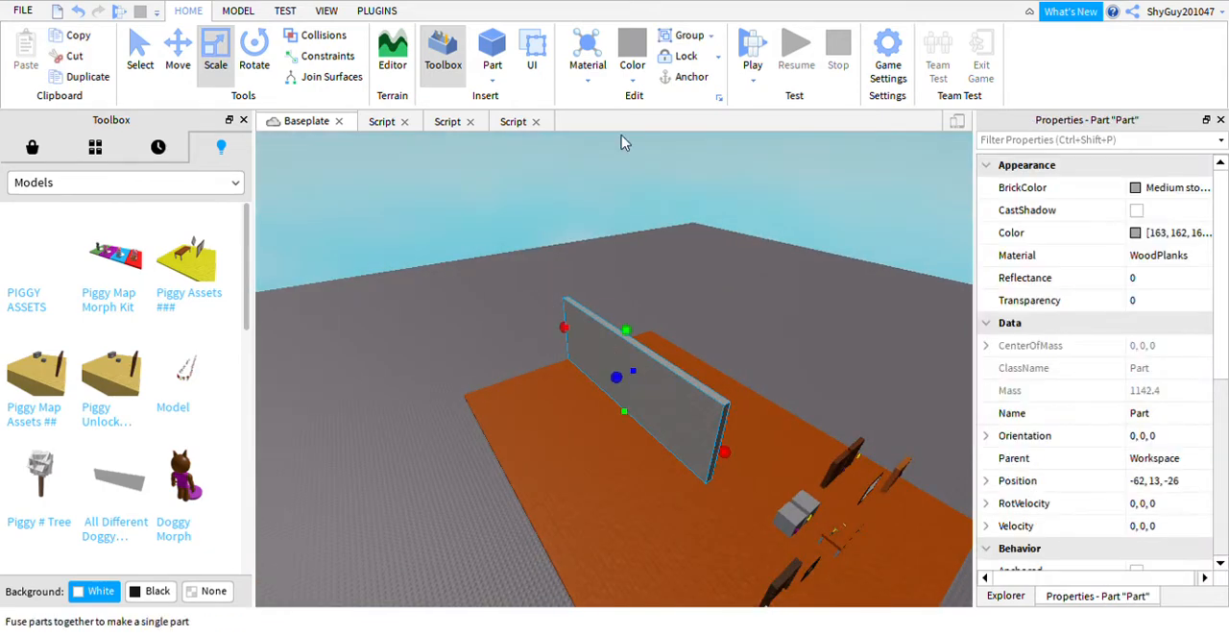
{"action": "left_click", "coordinate": [657, 386]}
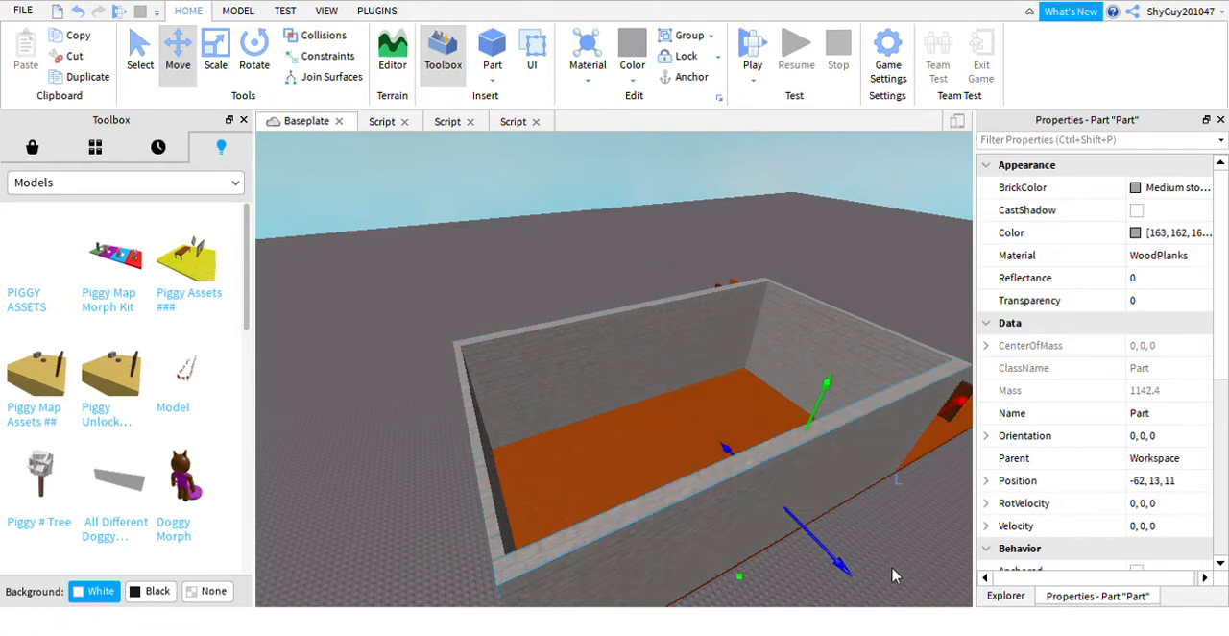
{"action": "left_click", "coordinate": [816, 553]}
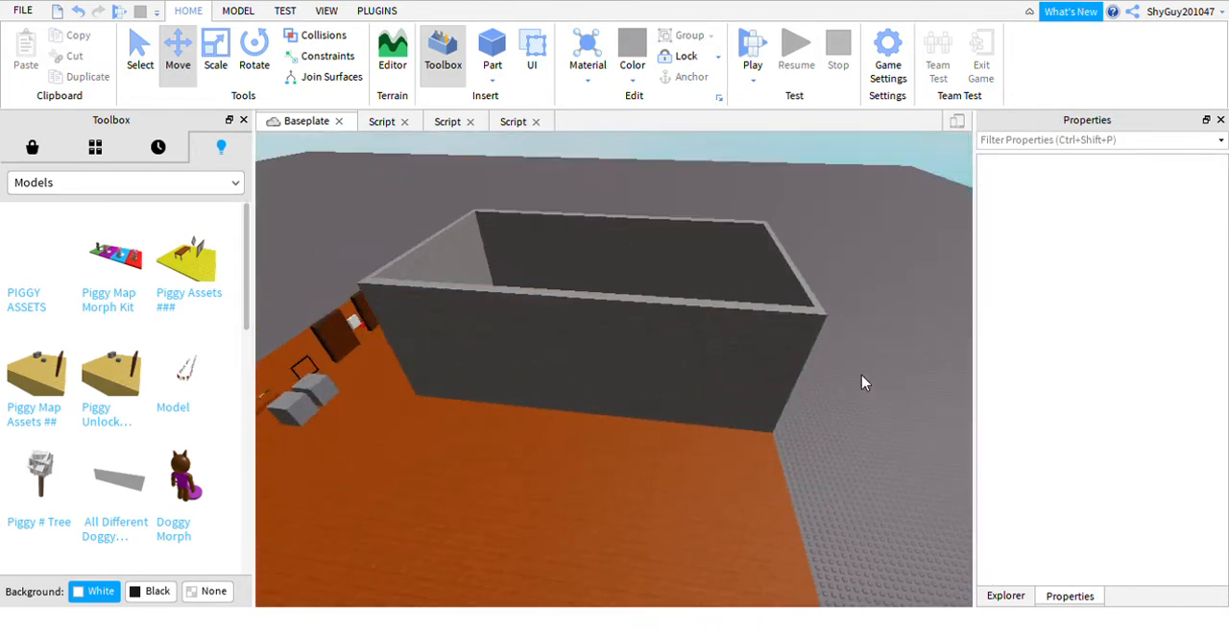
Step: Add an inner partition wall inside the room and narrow it with the Scale tool
{"action": "left_click", "coordinate": [615, 298]}
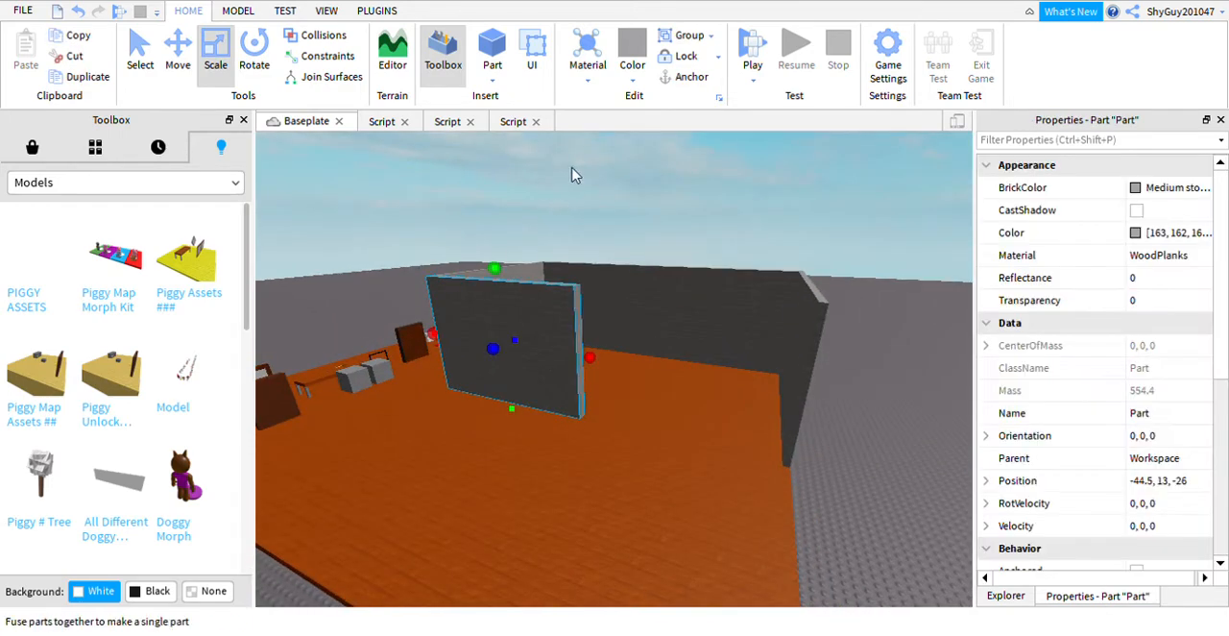
{"action": "left_click", "coordinate": [176, 48]}
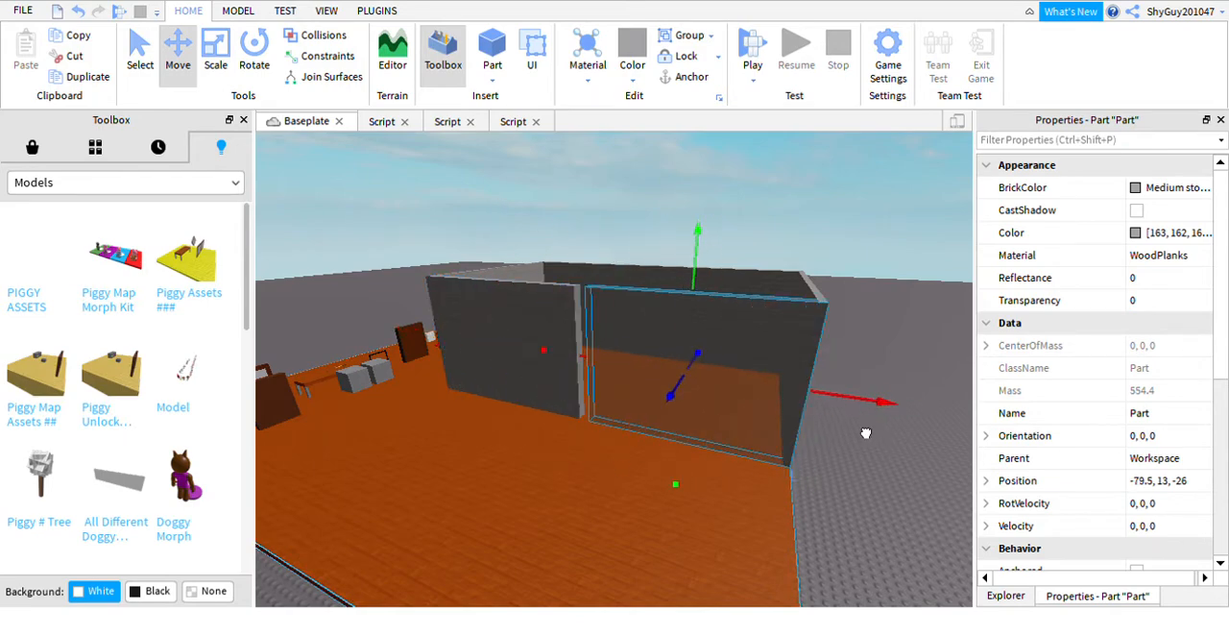
{"action": "left_click", "coordinate": [215, 50]}
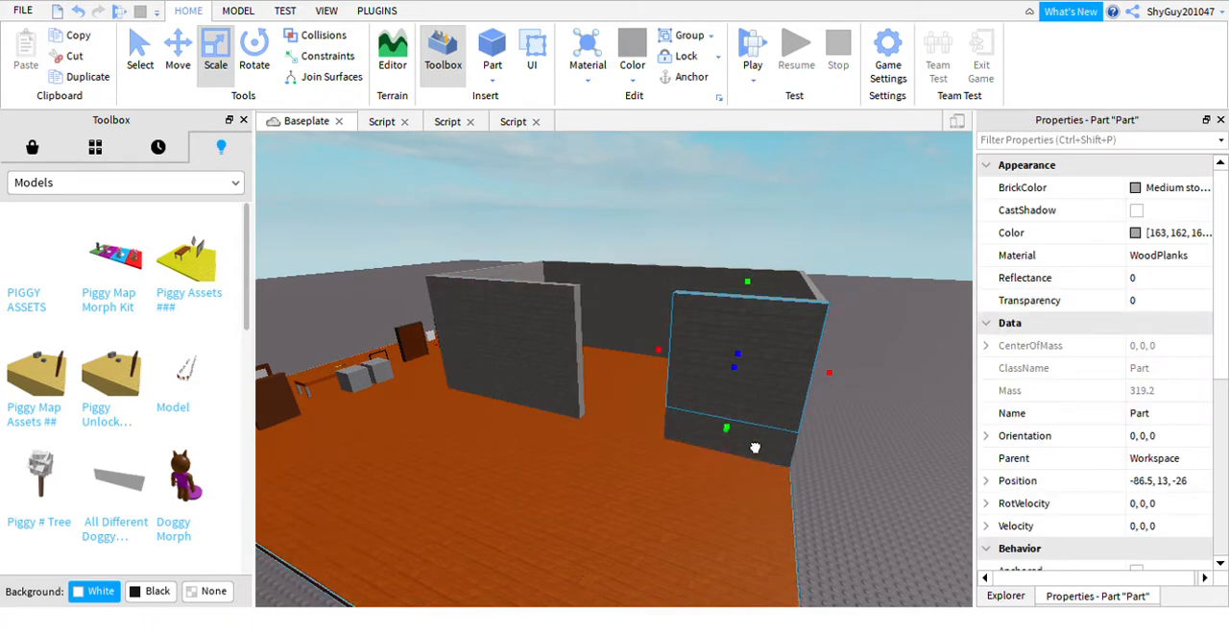
{"action": "left_click_drag", "start_coordinate": [754, 447], "coordinate": [580, 350]}
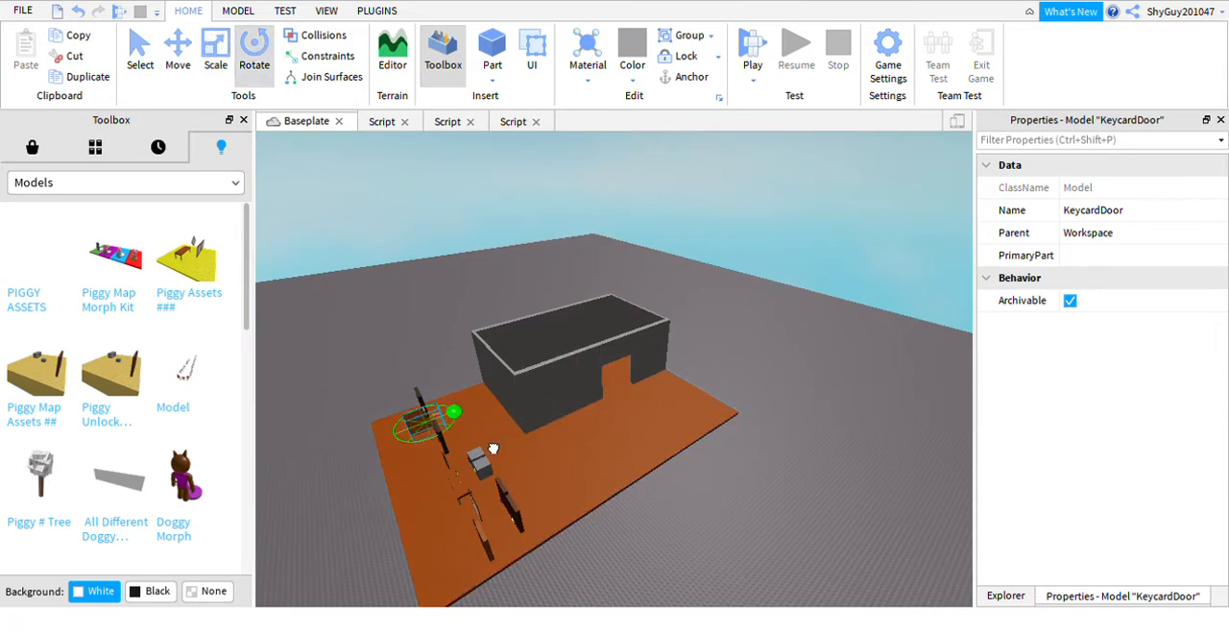
Step: Move the KeycardDoor flush into the room wall and select the whole model
{"action": "left_click", "coordinate": [177, 48]}
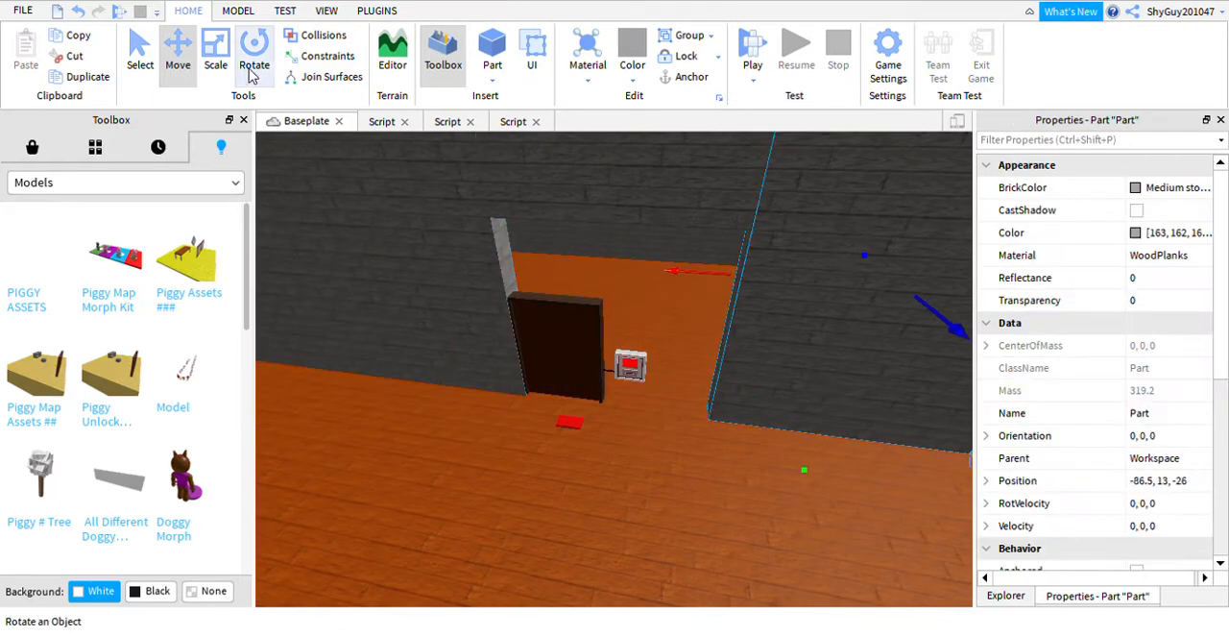
{"action": "left_click", "coordinate": [215, 48]}
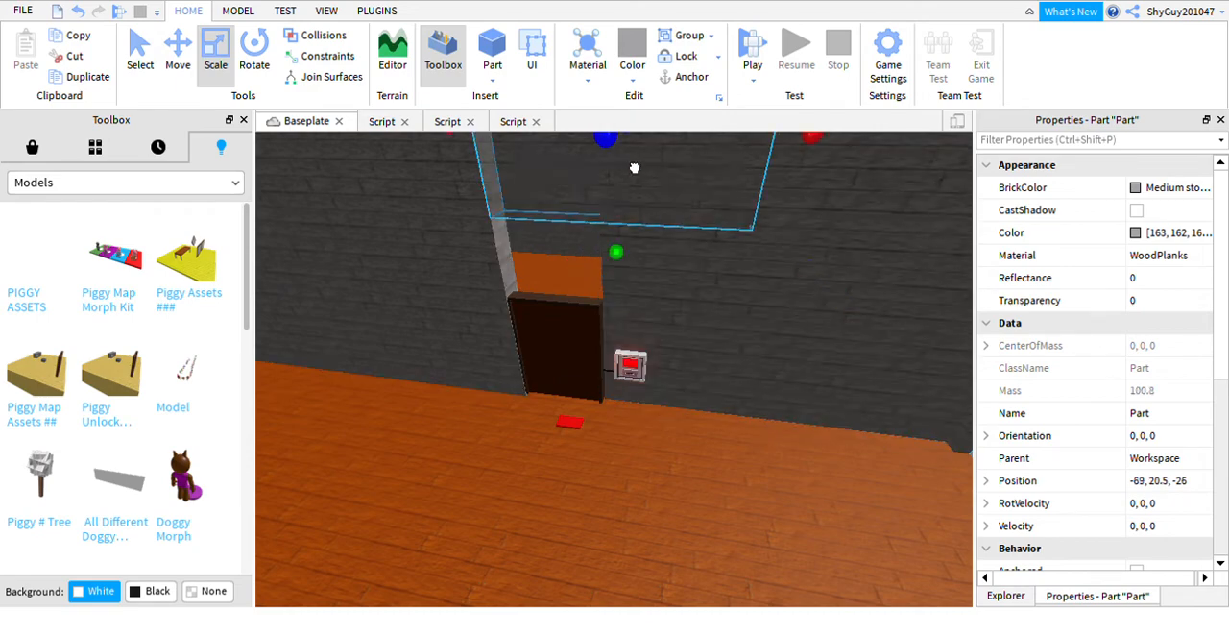
{"action": "left_click_drag", "start_coordinate": [634, 169], "coordinate": [637, 276]}
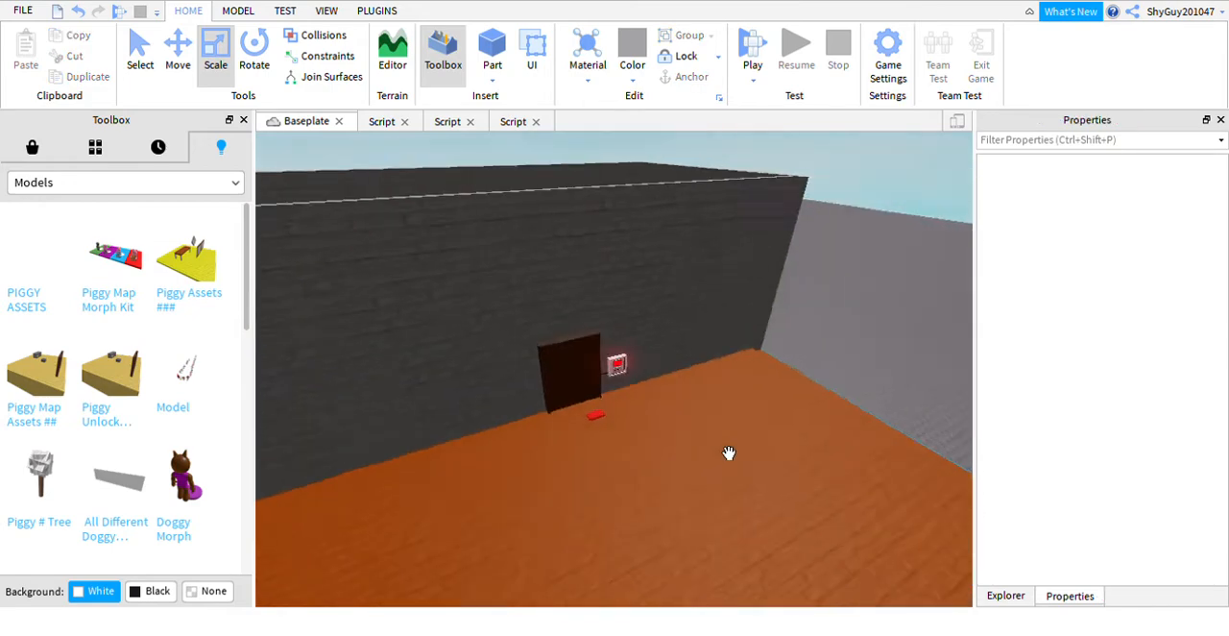
{"action": "left_click", "coordinate": [575, 375]}
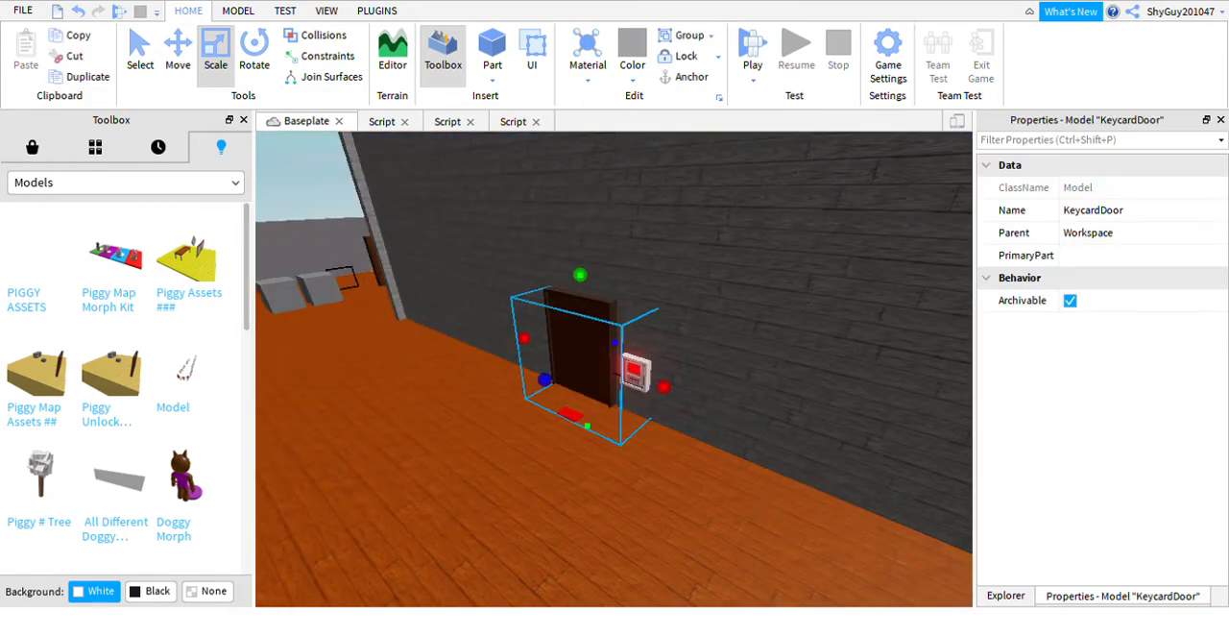
{"action": "left_click", "coordinate": [1006, 596]}
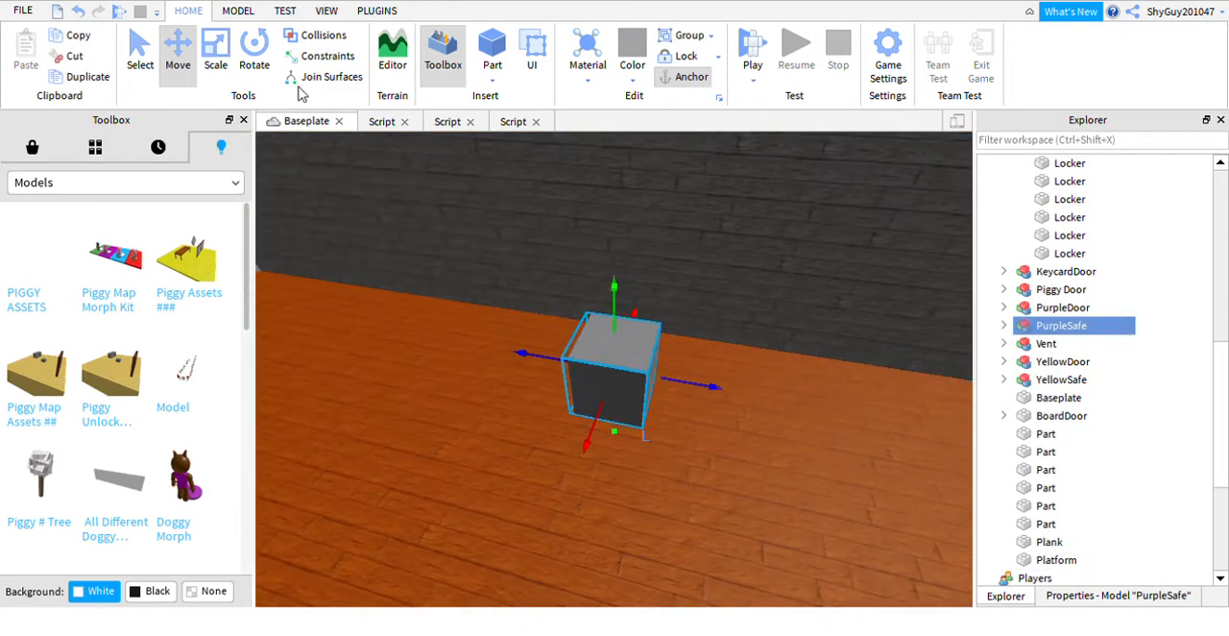
Step: Rotate the PurpleSafe into place and move the purple key into the room
{"action": "left_click", "coordinate": [254, 50]}
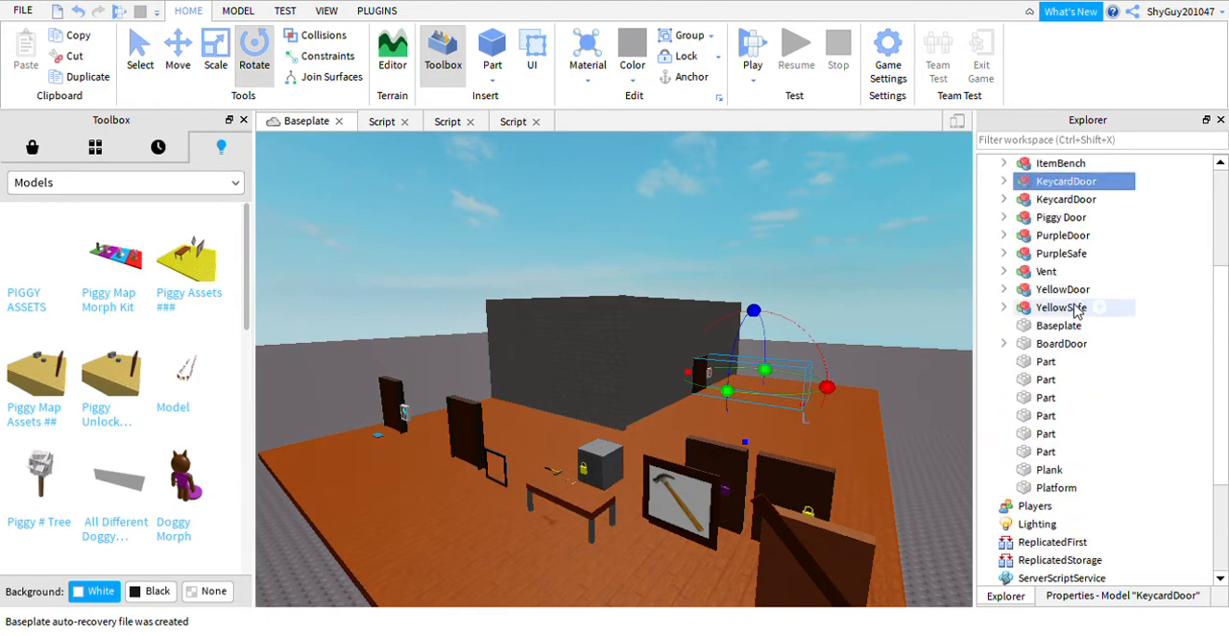
{"action": "scroll", "scroll_direction": "up", "scroll_amount": 3}
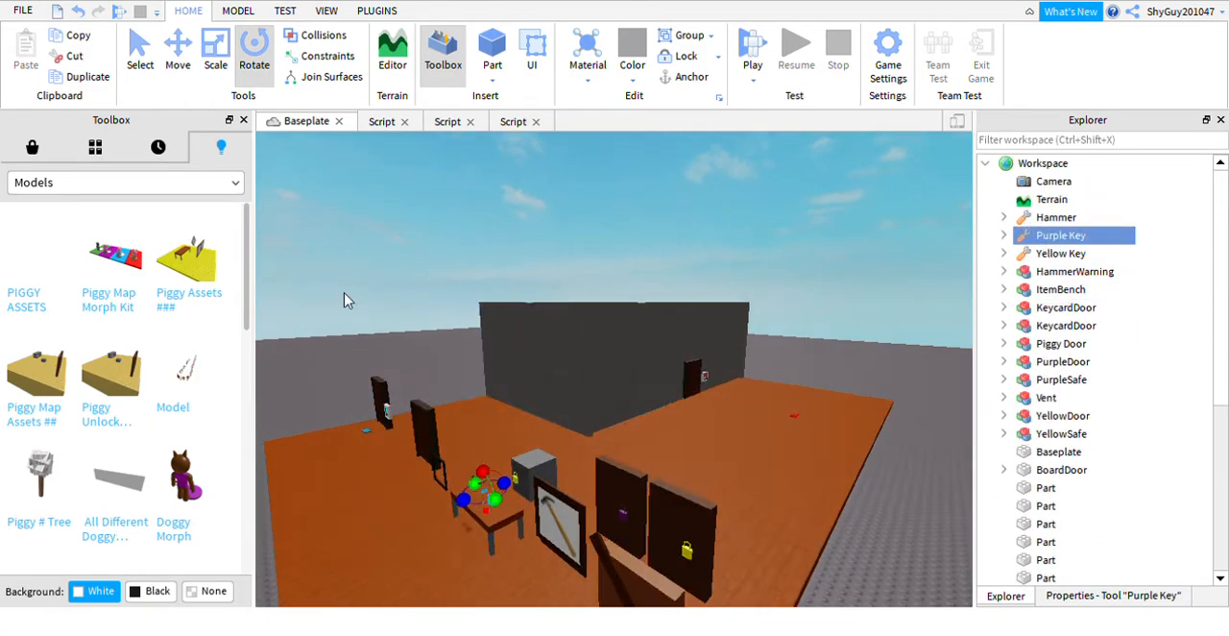
{"action": "left_click", "coordinate": [176, 50]}
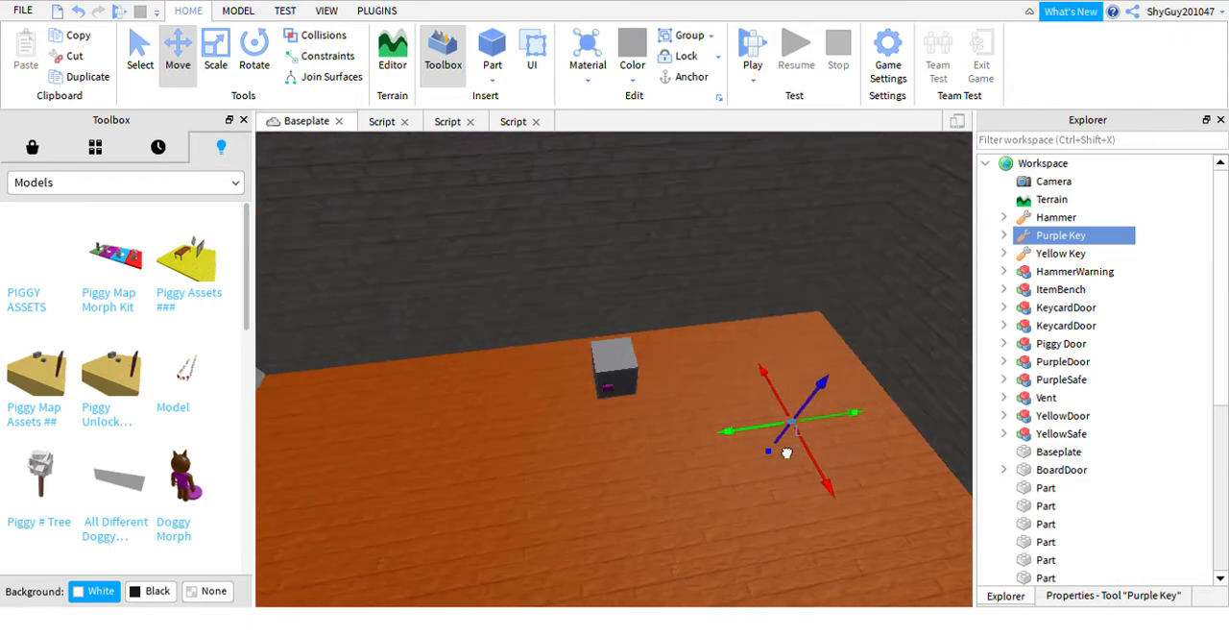
{"action": "left_click_drag", "start_coordinate": [783, 426], "coordinate": [676, 361]}
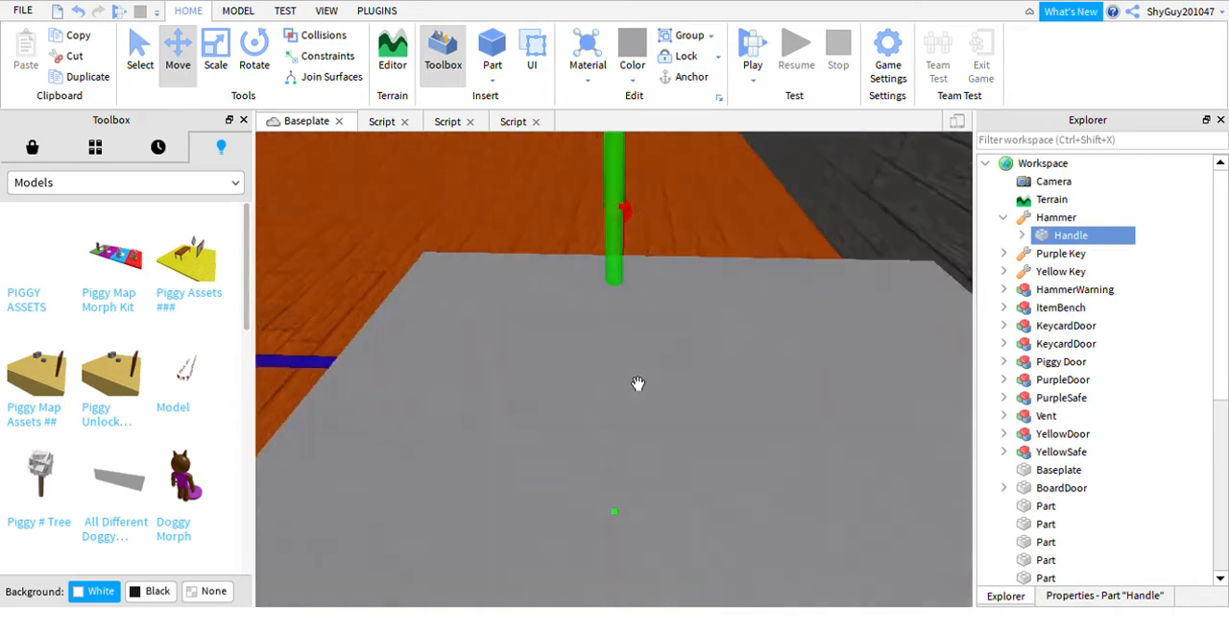
Step: Move the hammer onto the grey block by the safe and rotate it into position
{"action": "left_click_drag", "start_coordinate": [637, 384], "coordinate": [649, 400]}
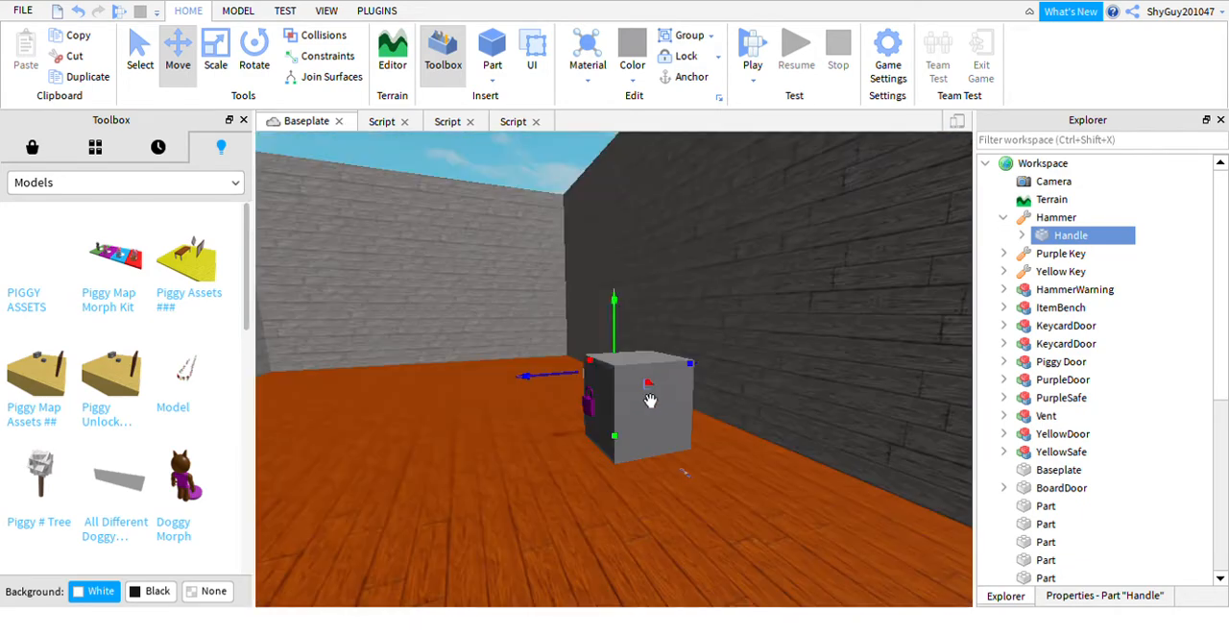
{"action": "left_click", "coordinate": [254, 48]}
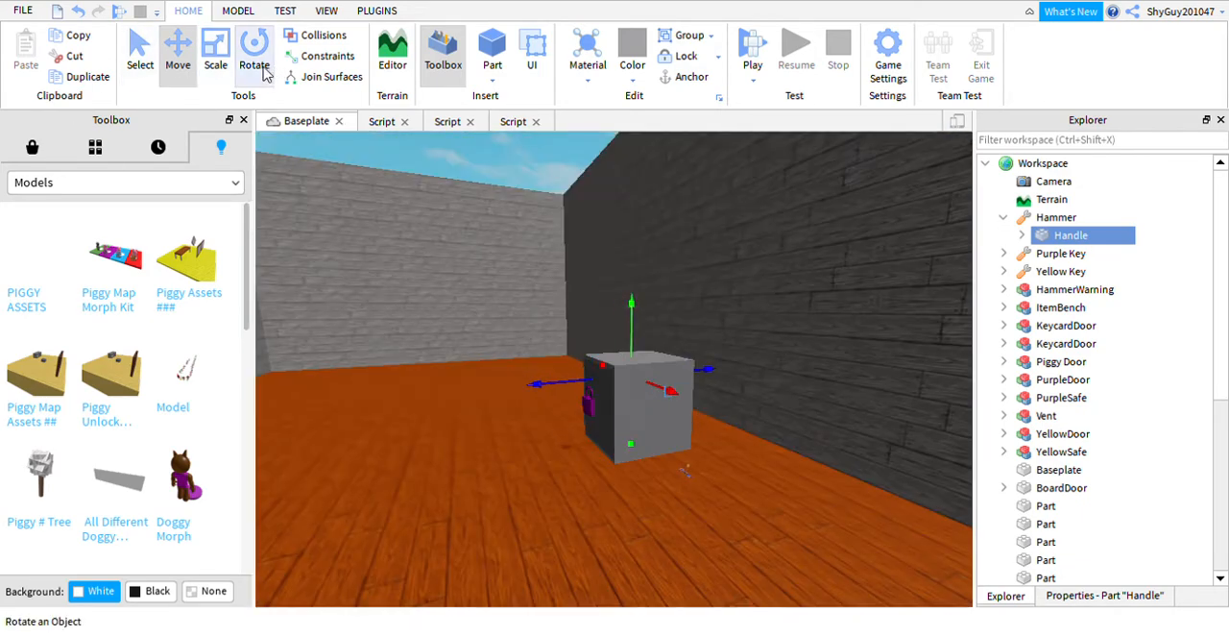
{"action": "left_click", "coordinate": [254, 48]}
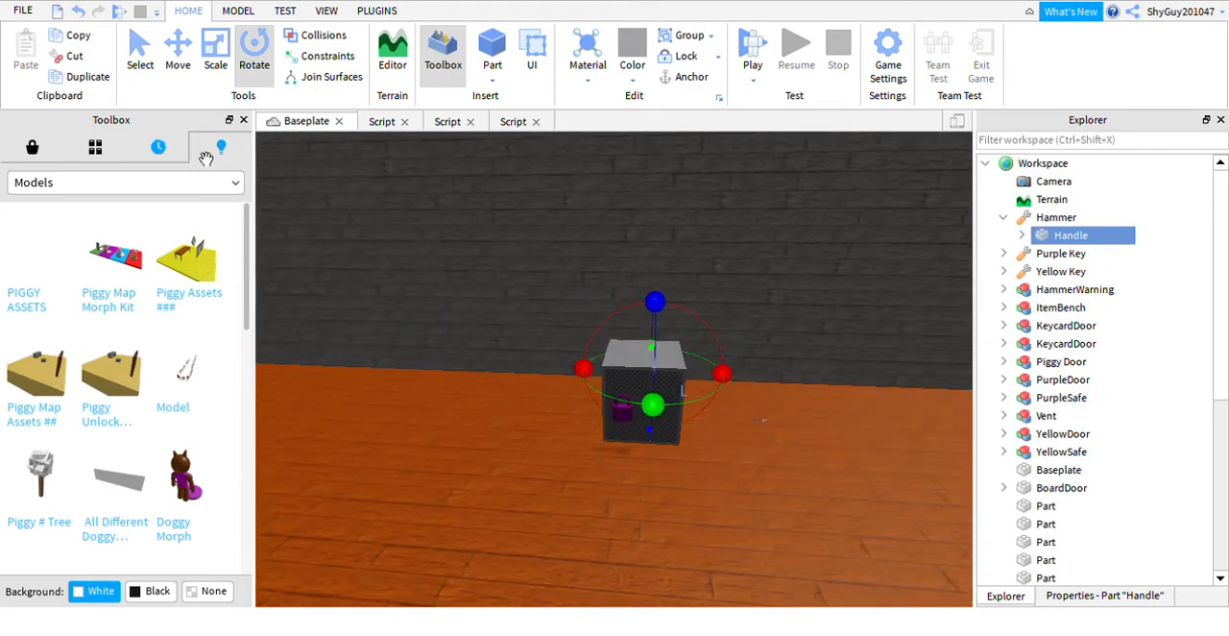
{"action": "left_click", "coordinate": [176, 48]}
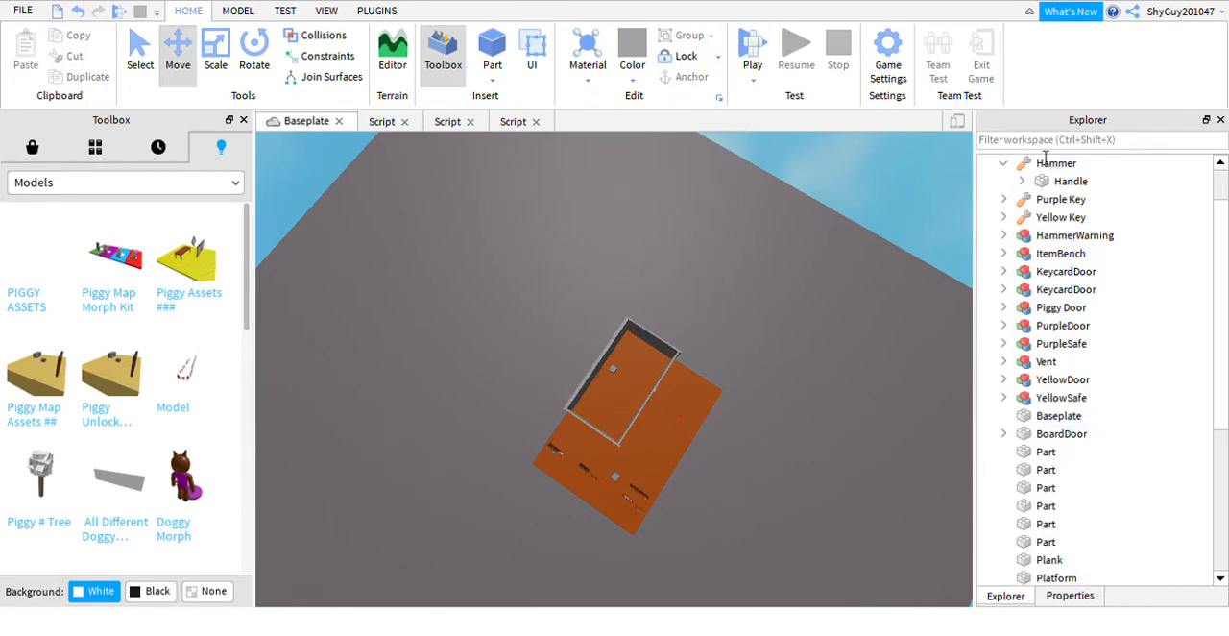
Step: Expand KeycardDoor and BlueKeycard in Explorer to show the card's Handle, then clear the selection
{"action": "left_click", "coordinate": [1004, 161]}
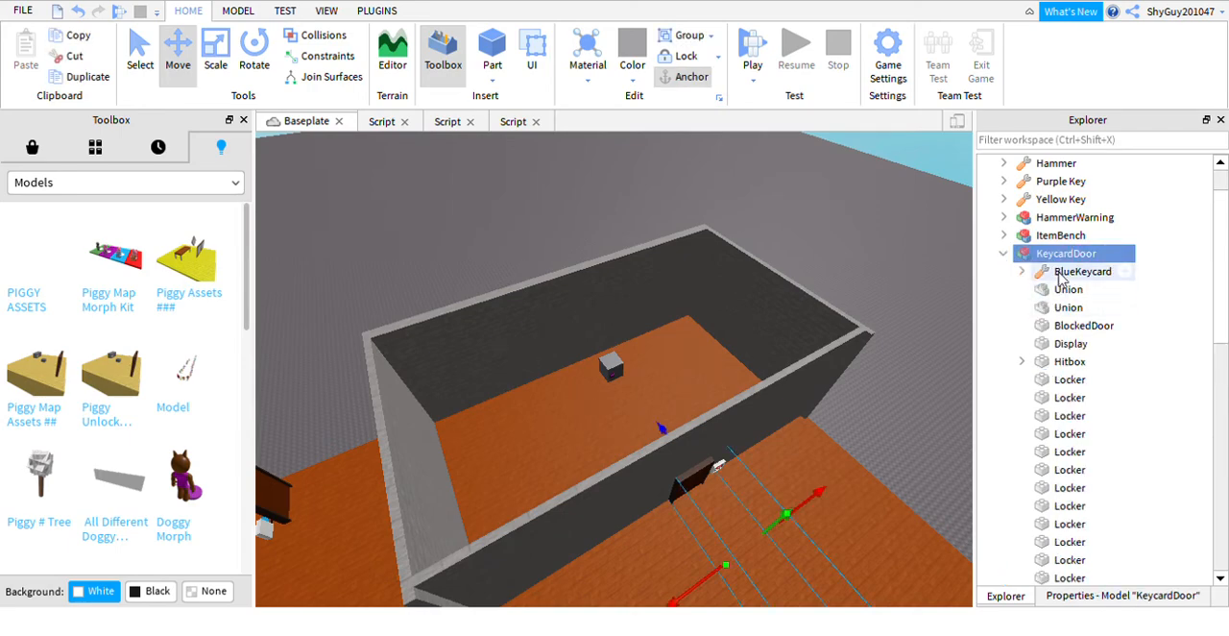
{"action": "left_click", "coordinate": [1091, 288]}
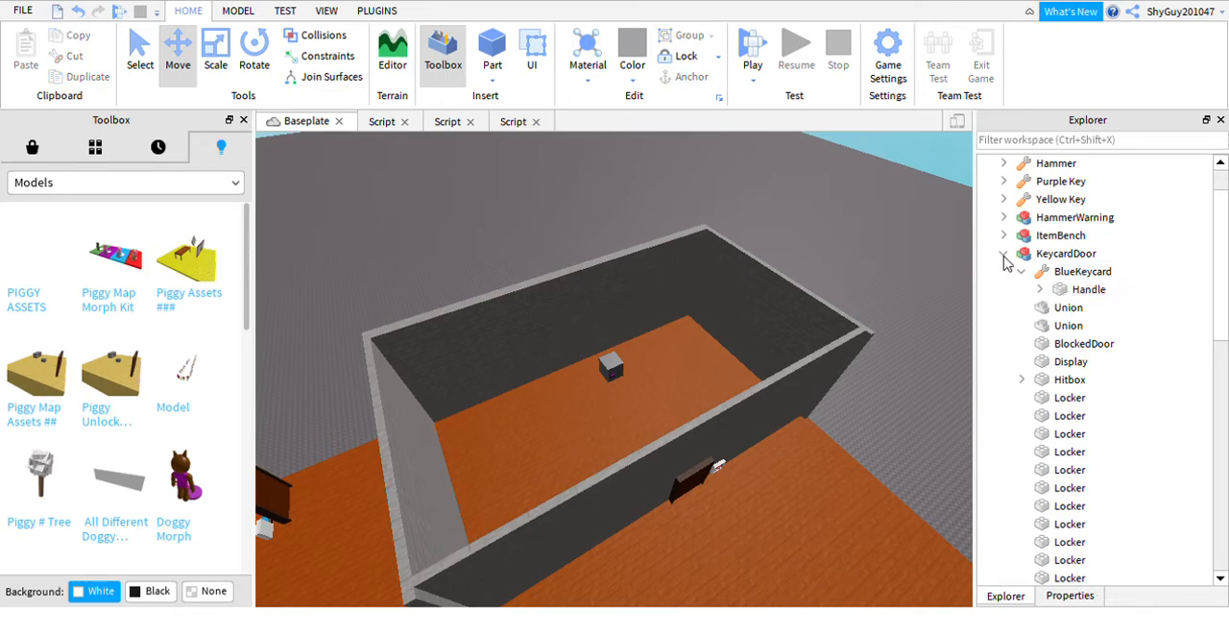
{"action": "left_click", "coordinate": [1064, 271]}
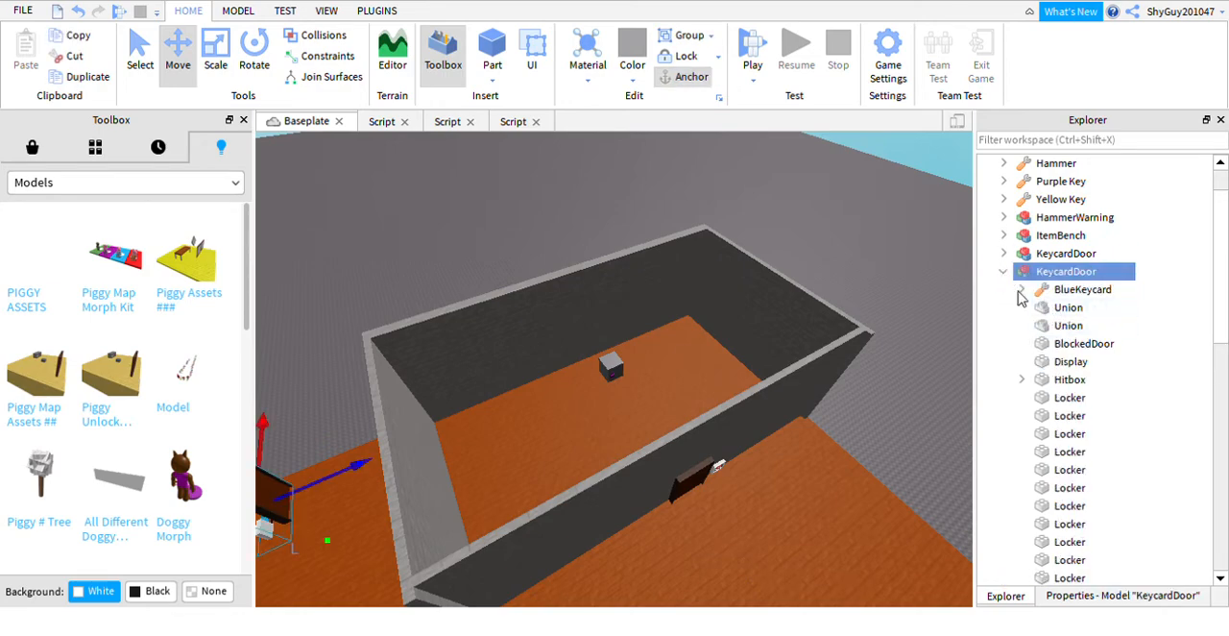
{"action": "left_click", "coordinate": [1022, 288]}
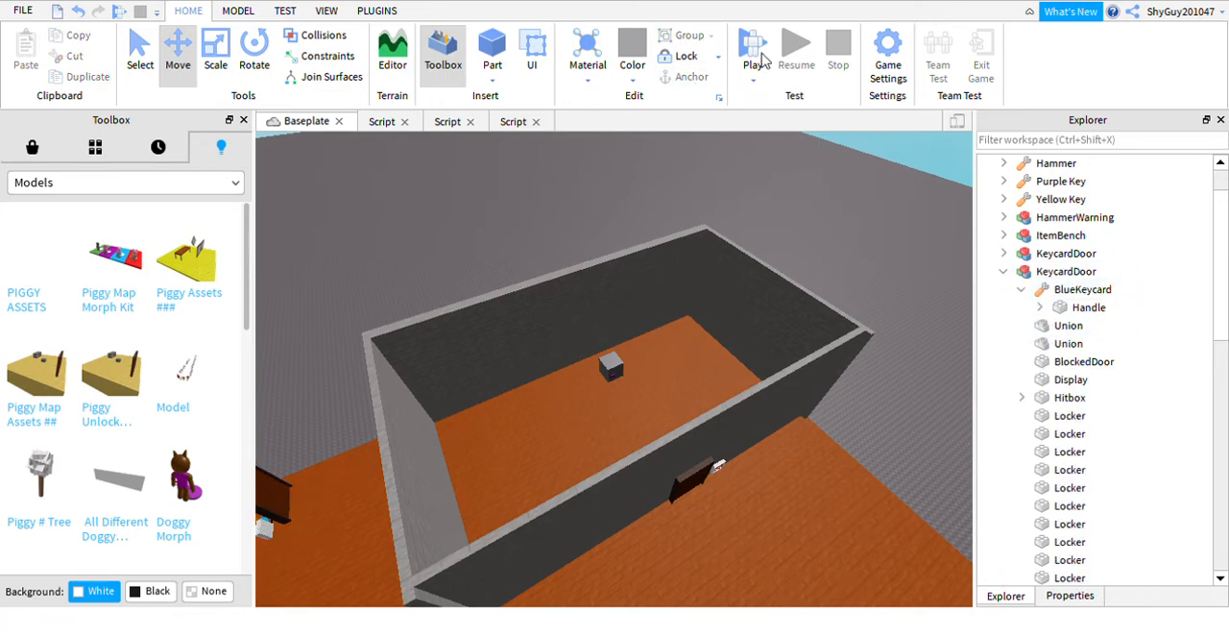
Step: Start a play test of the map from the Home tab
{"action": "left_click", "coordinate": [752, 48]}
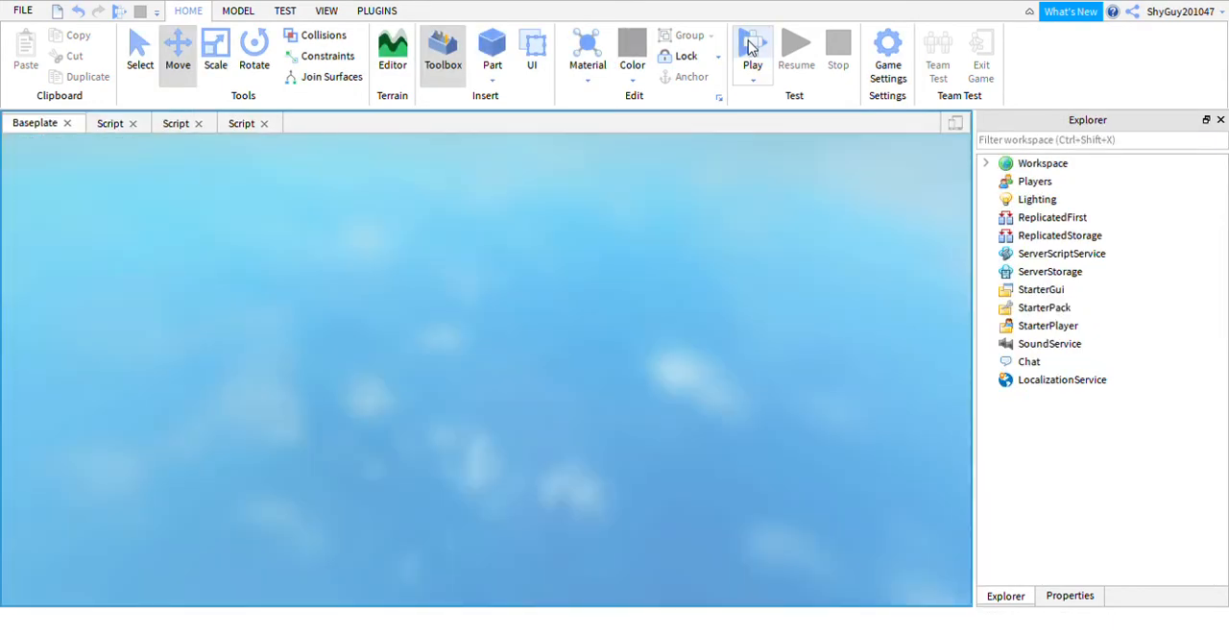
{"action": "left_click", "coordinate": [752, 48]}
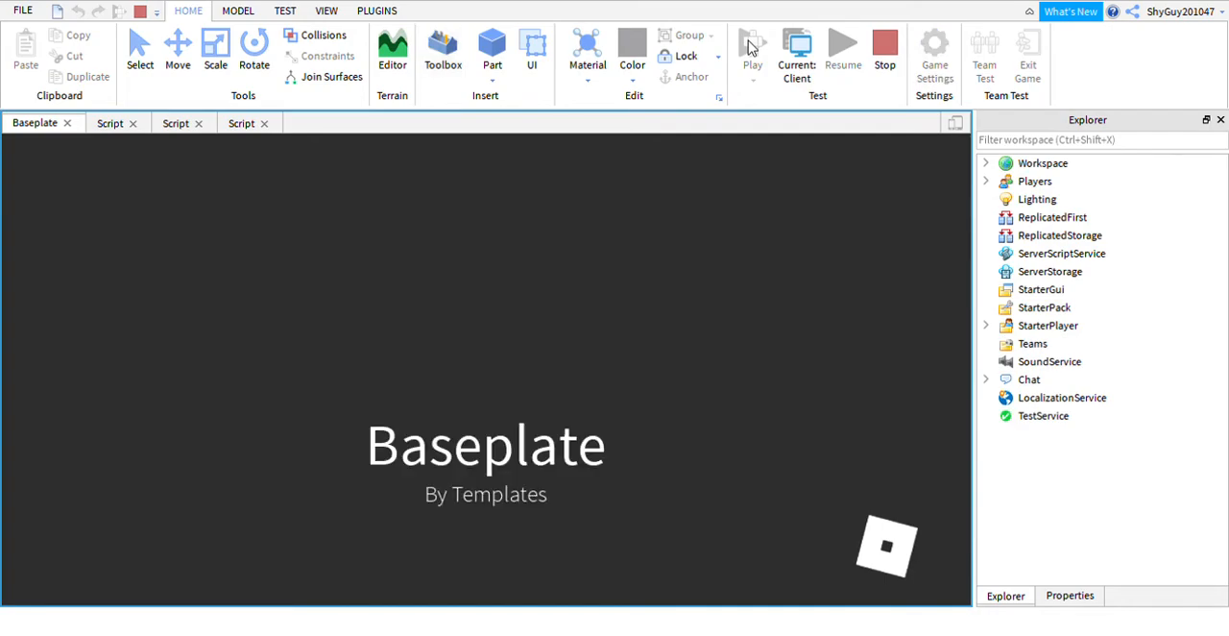
{"action": "left_click", "coordinate": [753, 46]}
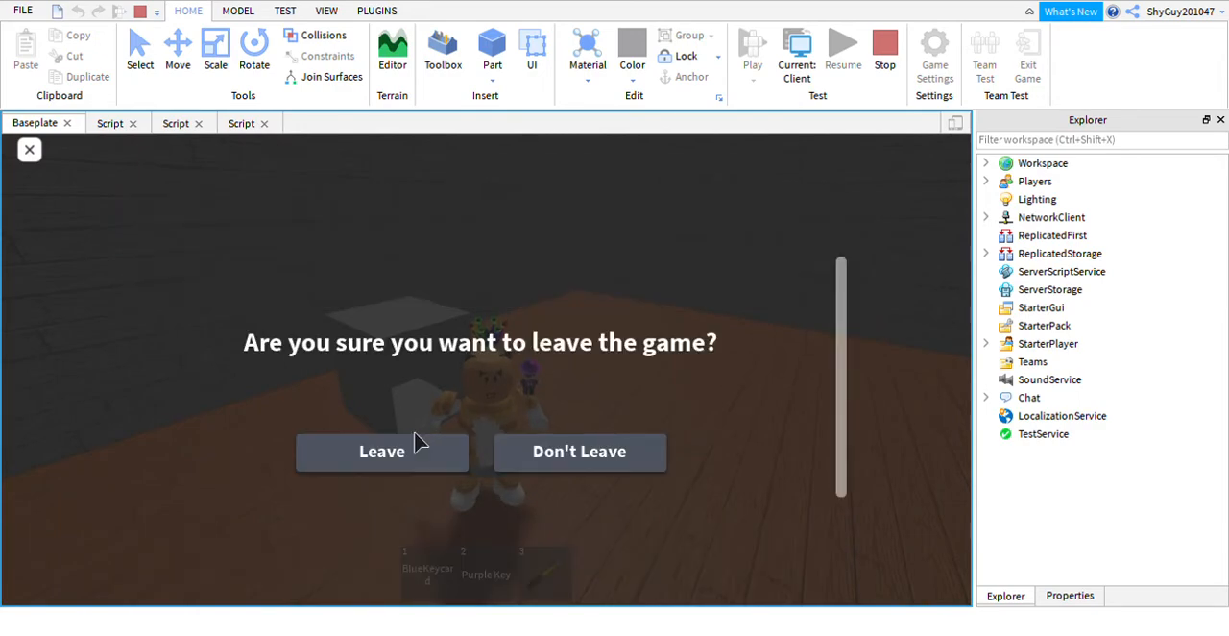
Step: Leave the test game, orbit to view the whole map, and start another play test
{"action": "left_click", "coordinate": [380, 451]}
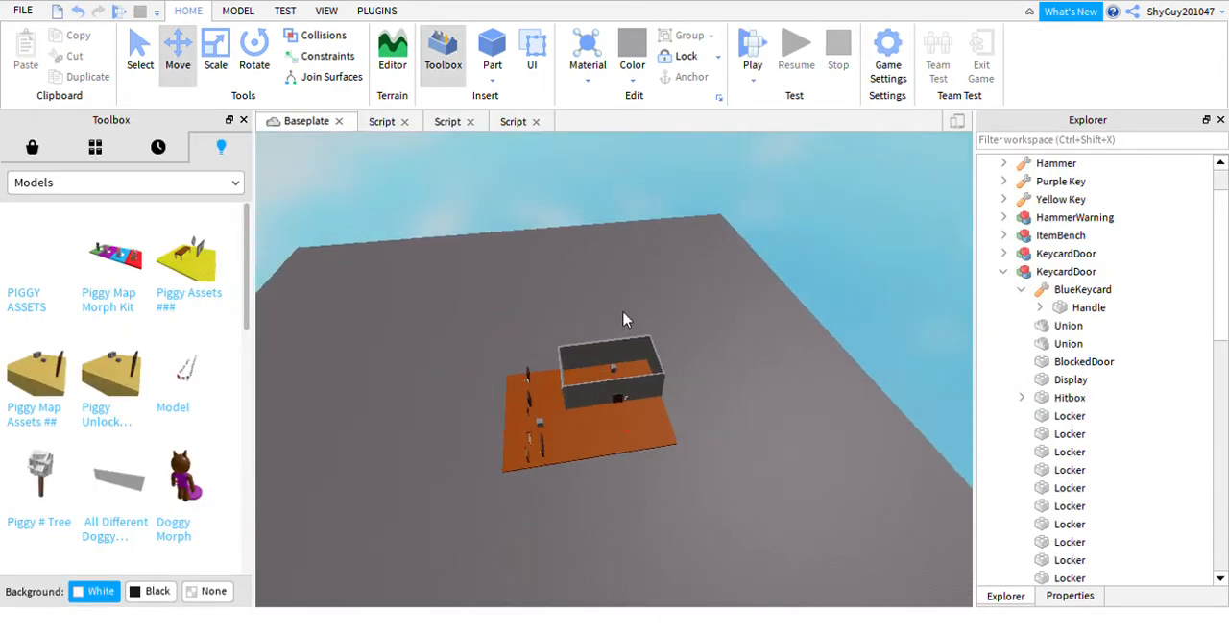
{"action": "left_click_drag", "start_coordinate": [624, 317], "coordinate": [538, 464]}
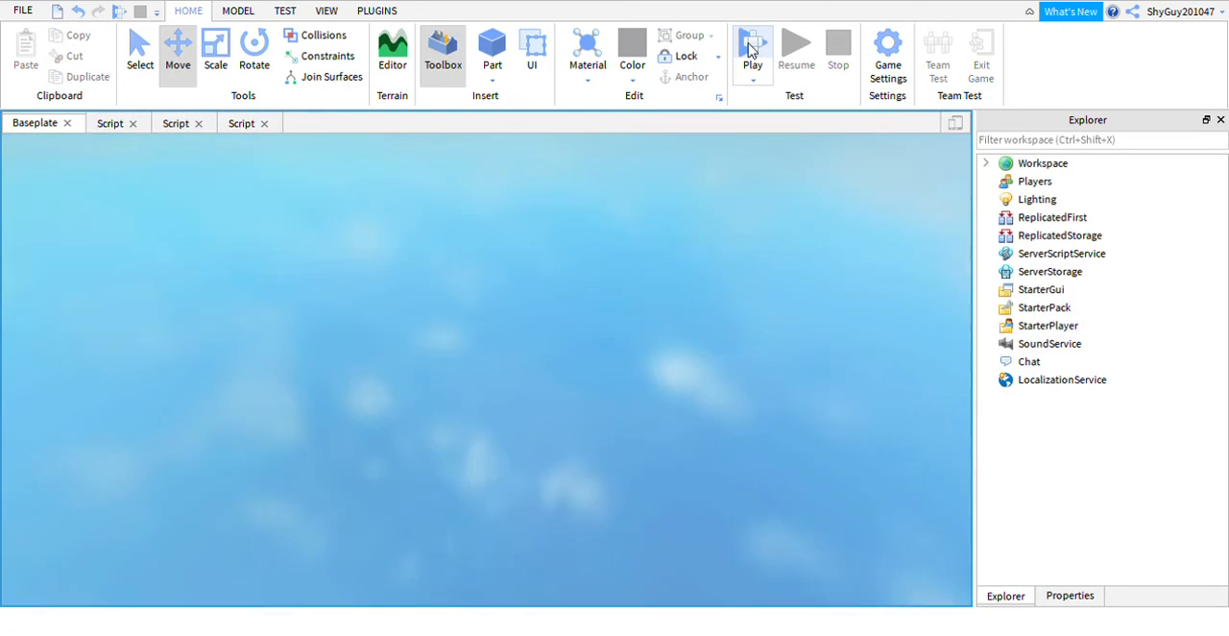
{"action": "left_click", "coordinate": [753, 48]}
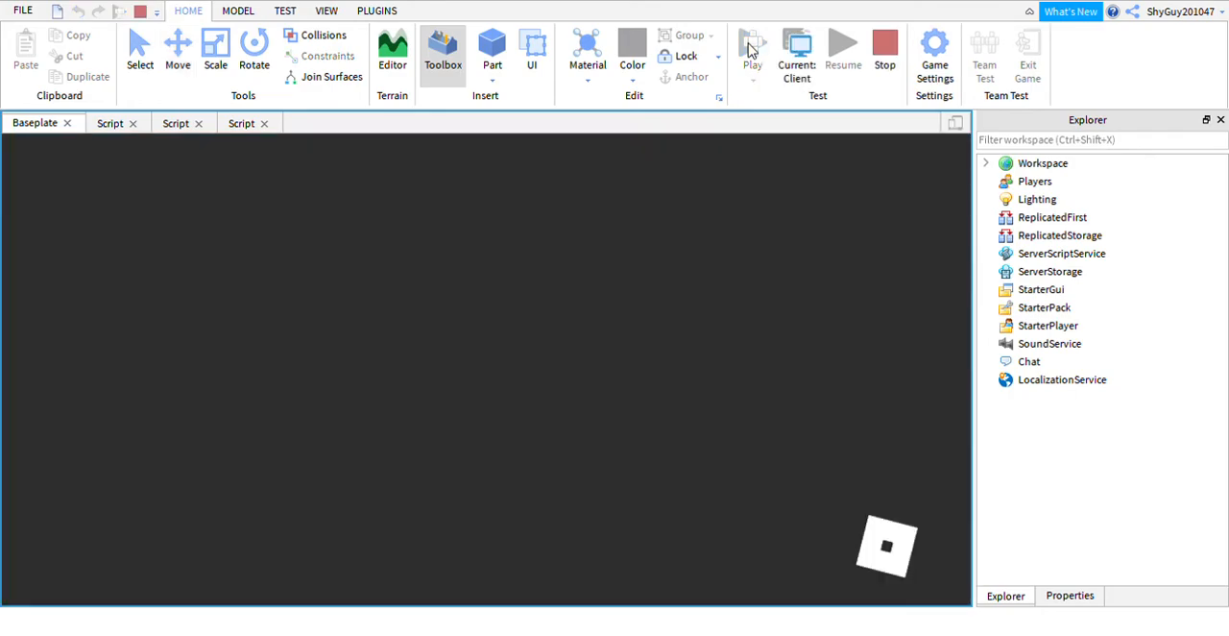
{"action": "left_click", "coordinate": [753, 46]}
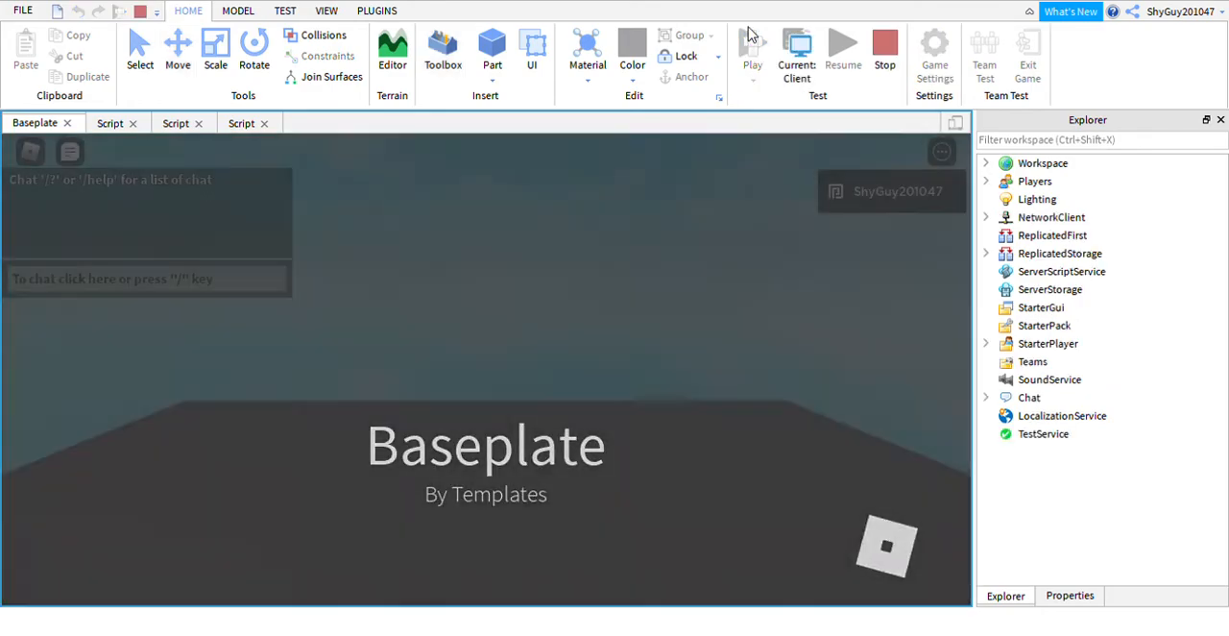